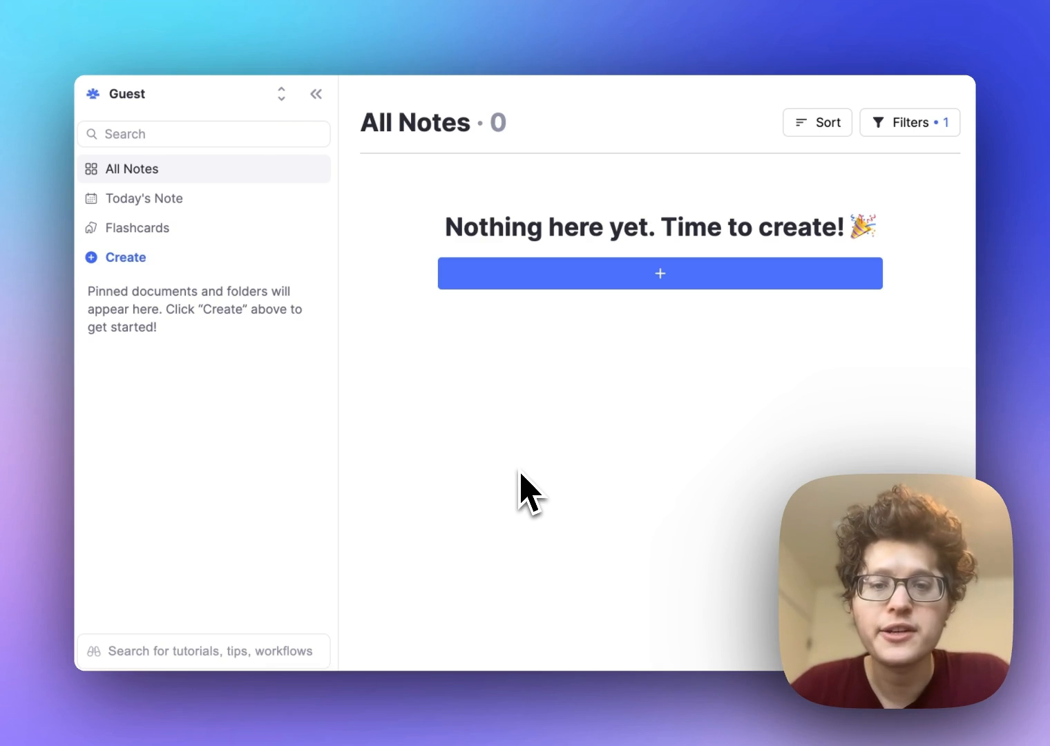
# Create the Classes folder with Biology, Anatomy and Computer Science subfolders, then enter Biology
pyautogui.click(125, 257)
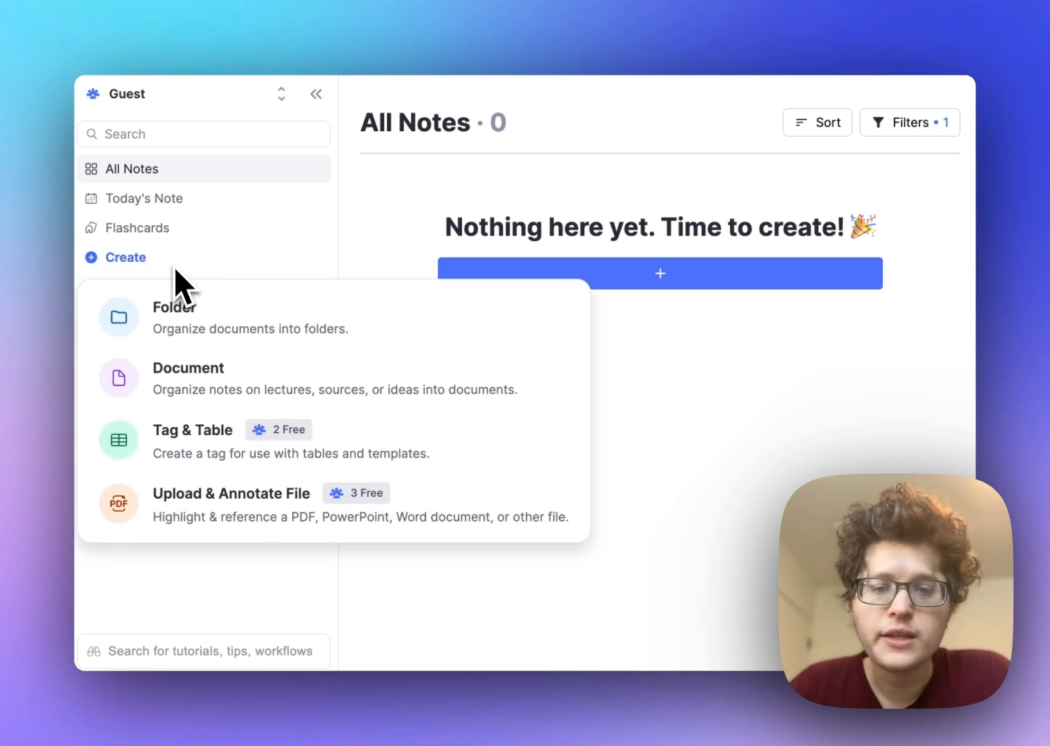
pyautogui.click(174, 317)
pyautogui.write('Classes')
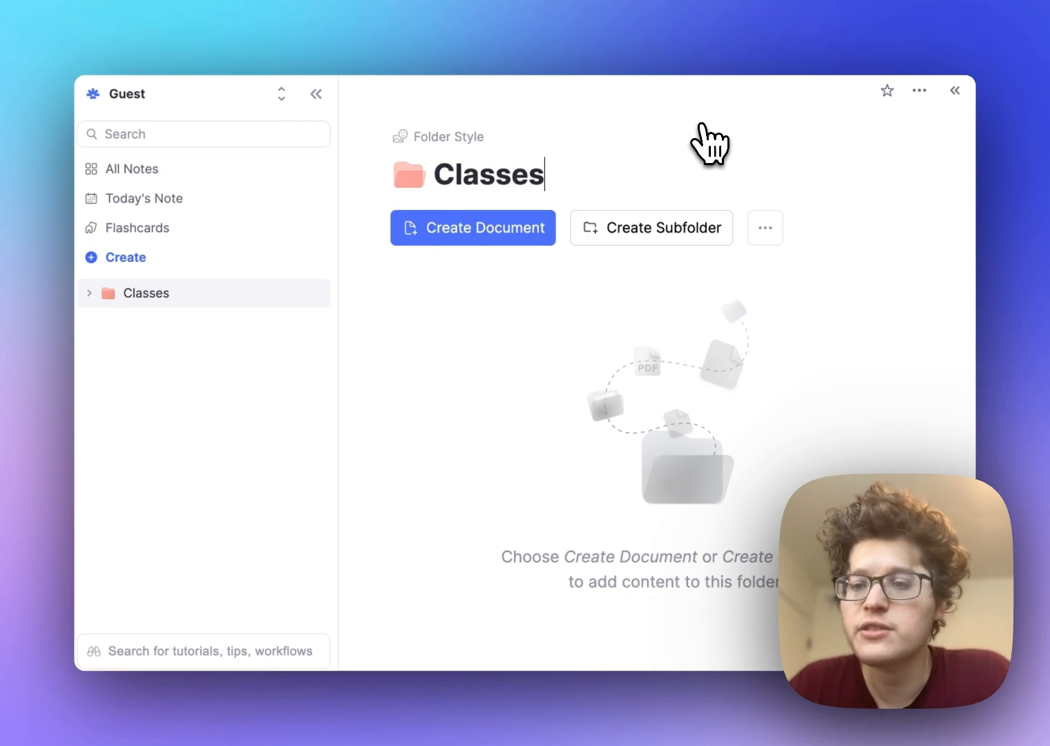
pyautogui.click(649, 226)
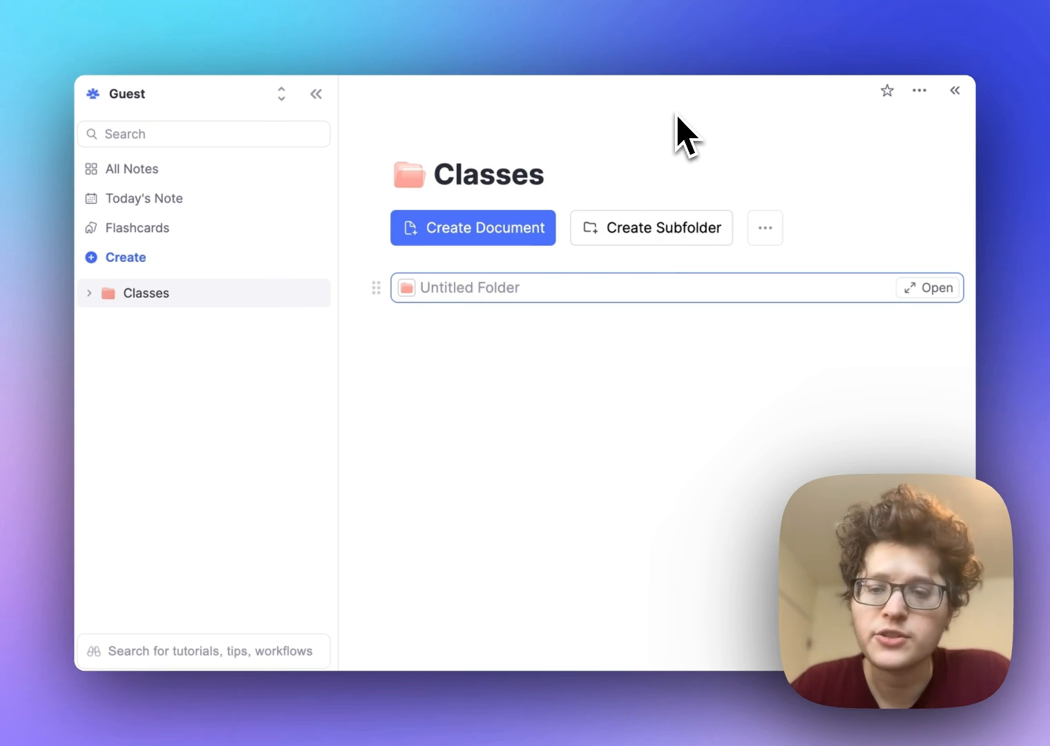
pyautogui.click(650, 228)
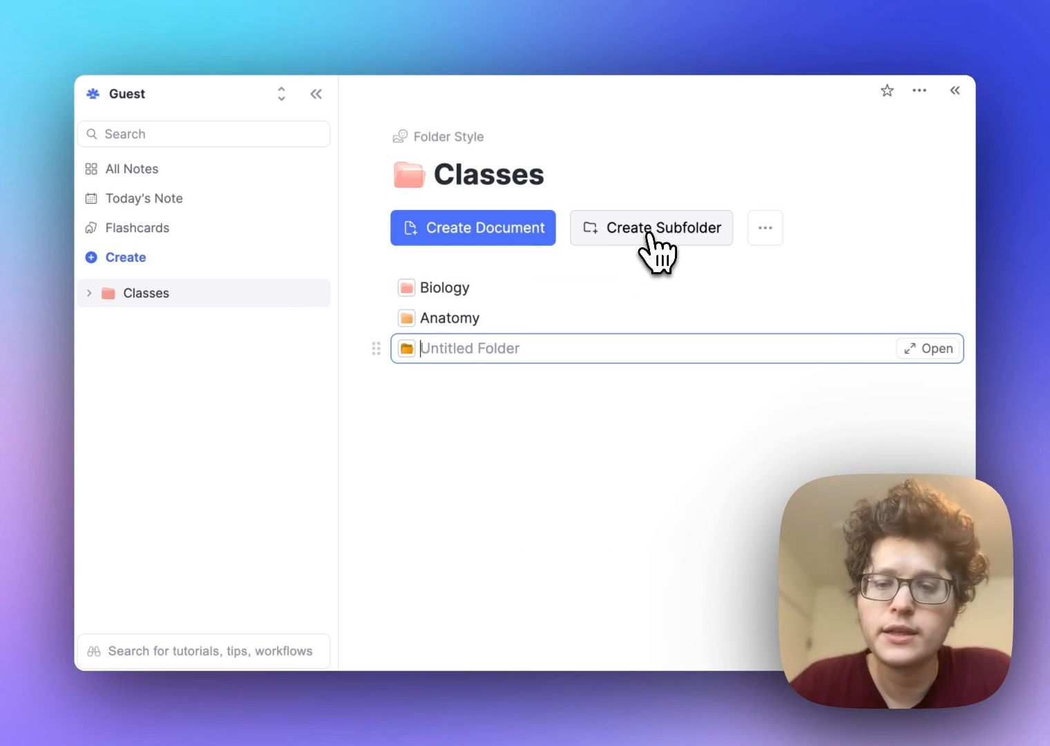
pyautogui.write('Computer Science')
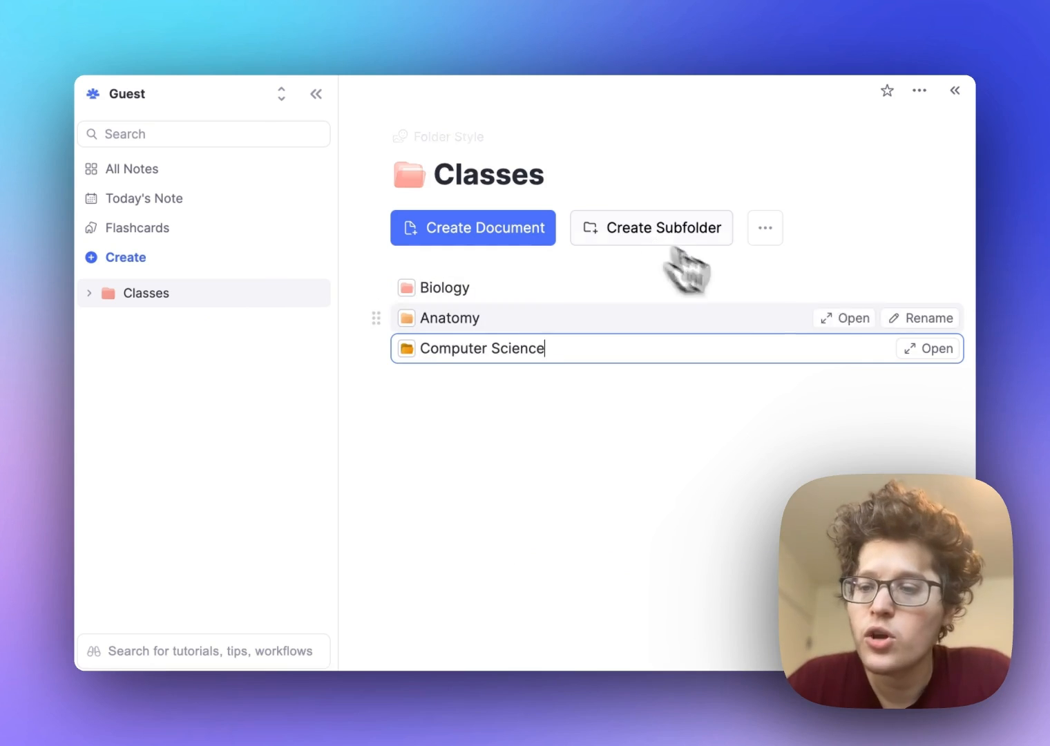
pyautogui.click(446, 287)
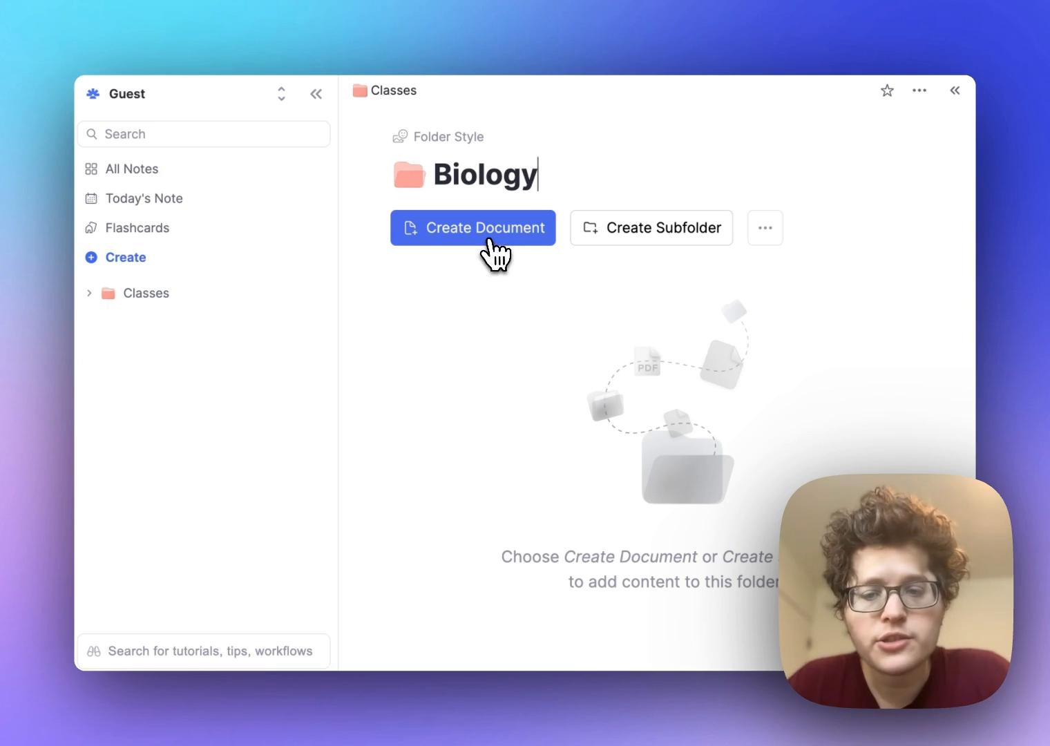
# Create a Lecture 1 bullet-notes document with a normal note and a Question → Answer flashcard
pyautogui.click(472, 226)
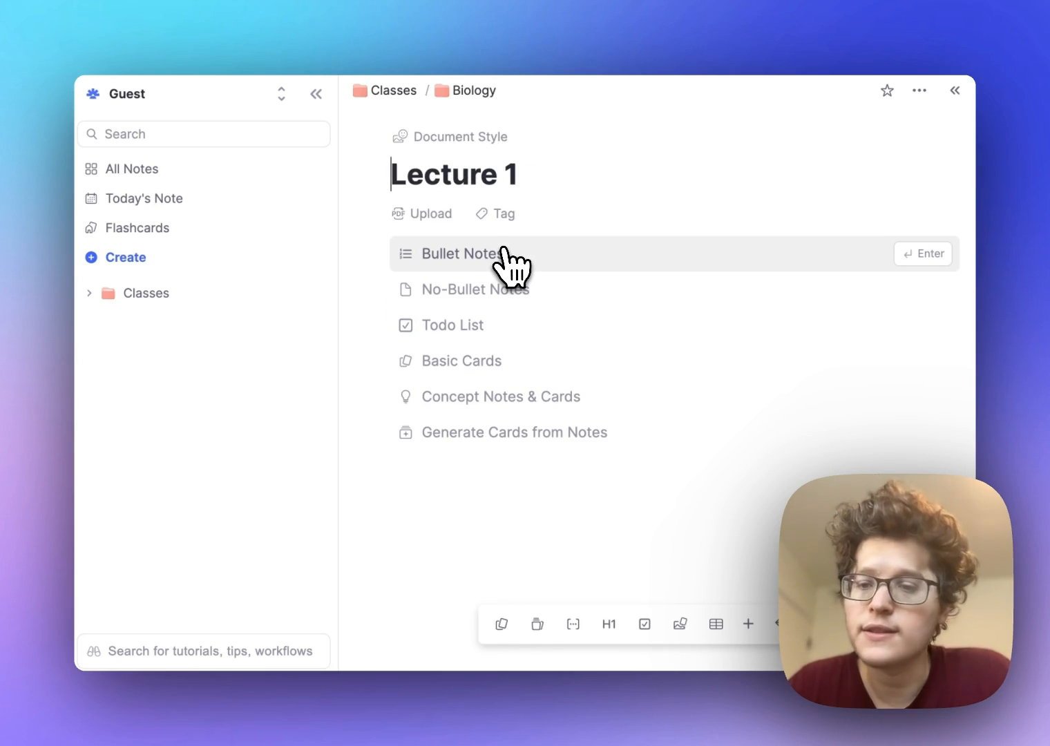
pyautogui.click(457, 253)
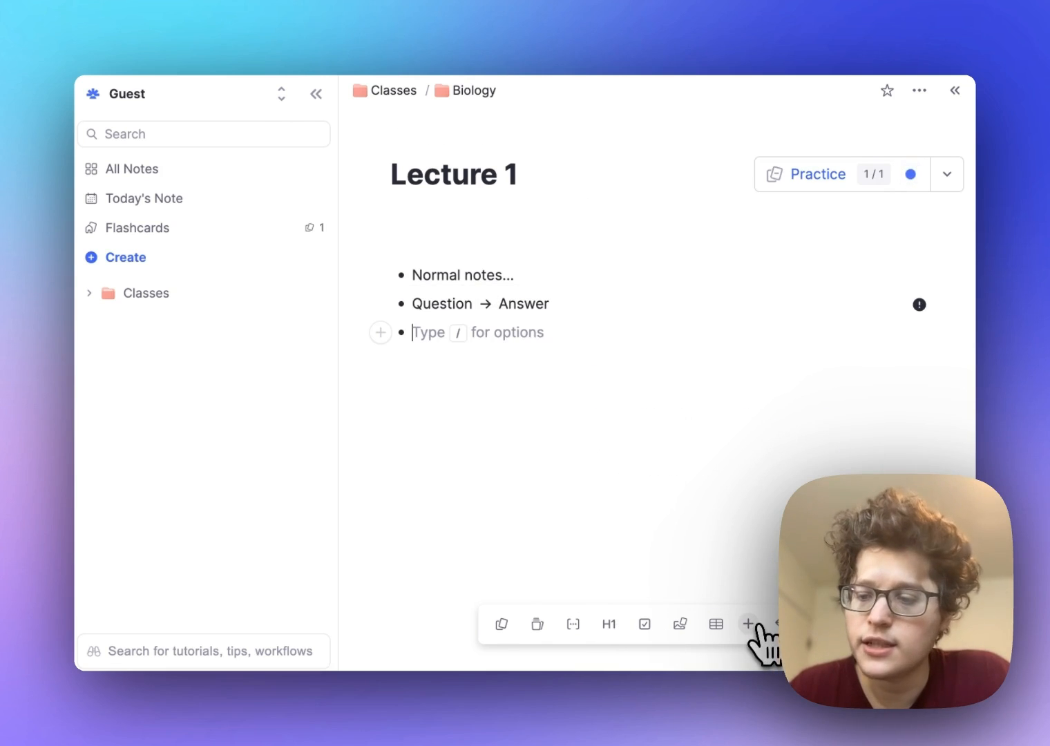
pyautogui.click(747, 624)
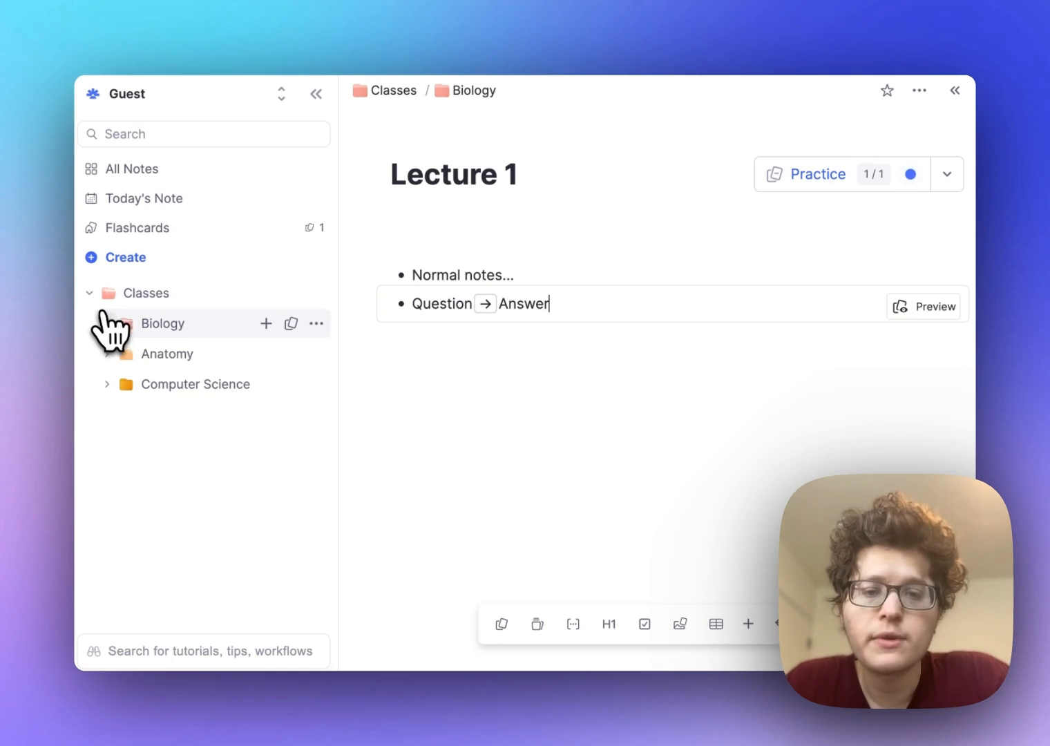
# Expand Classes in the sidebar and search 'normal' to jump to the Normal notes bullet
pyautogui.click(161, 323)
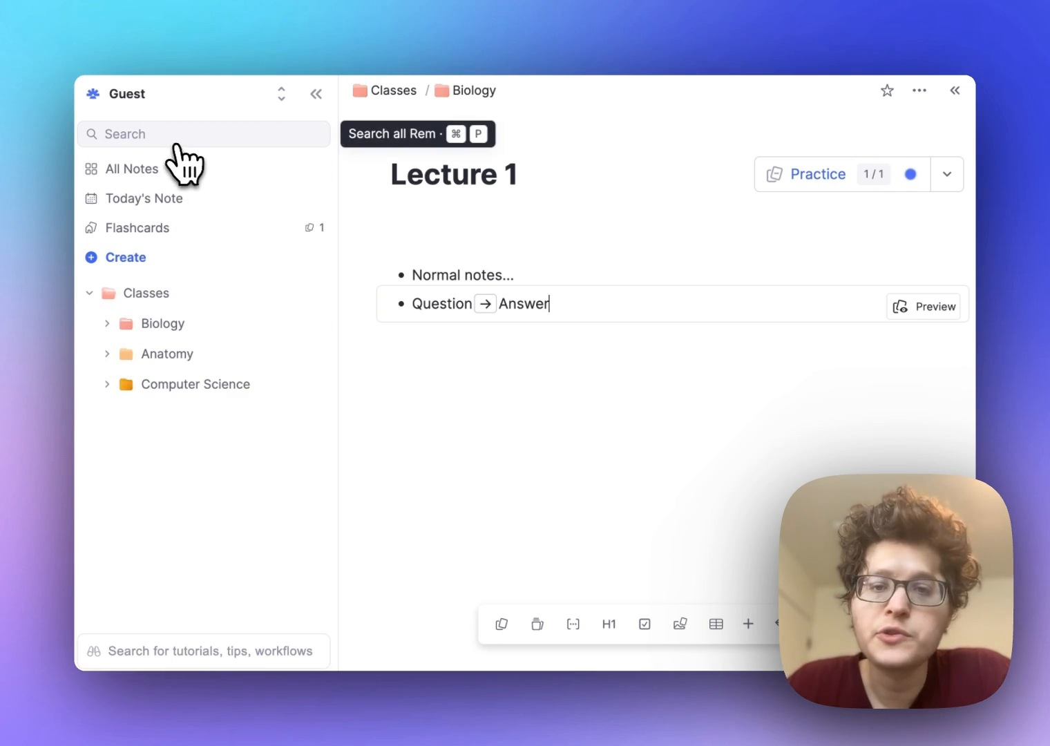
pyautogui.click(205, 133)
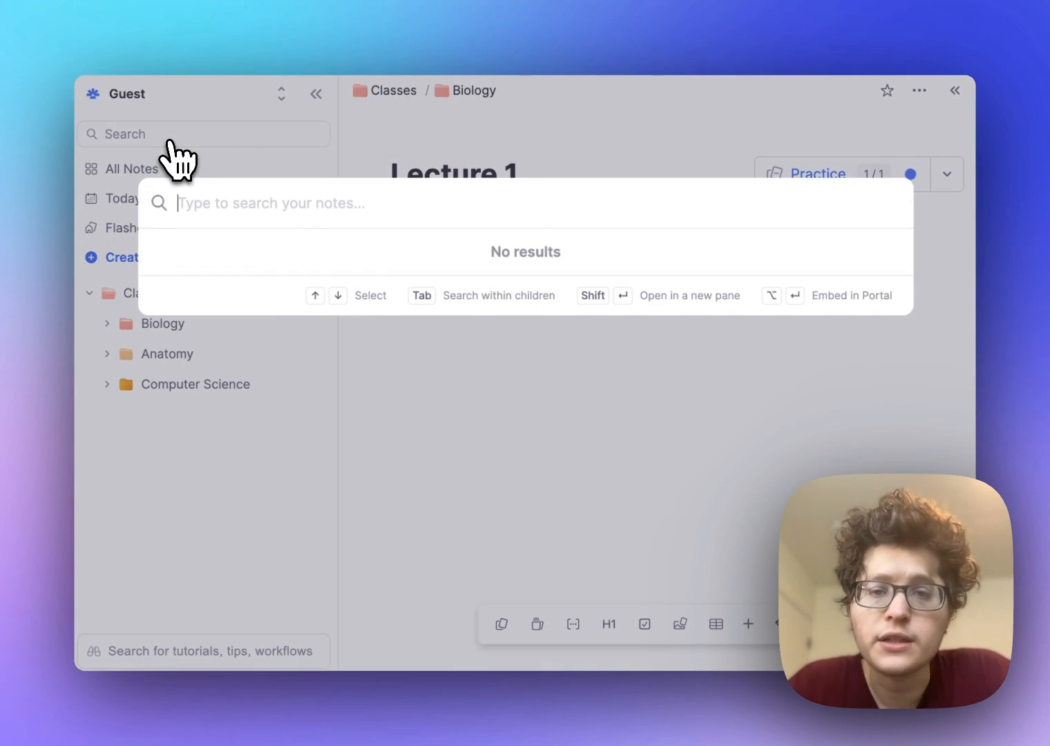
pyautogui.write('normal')
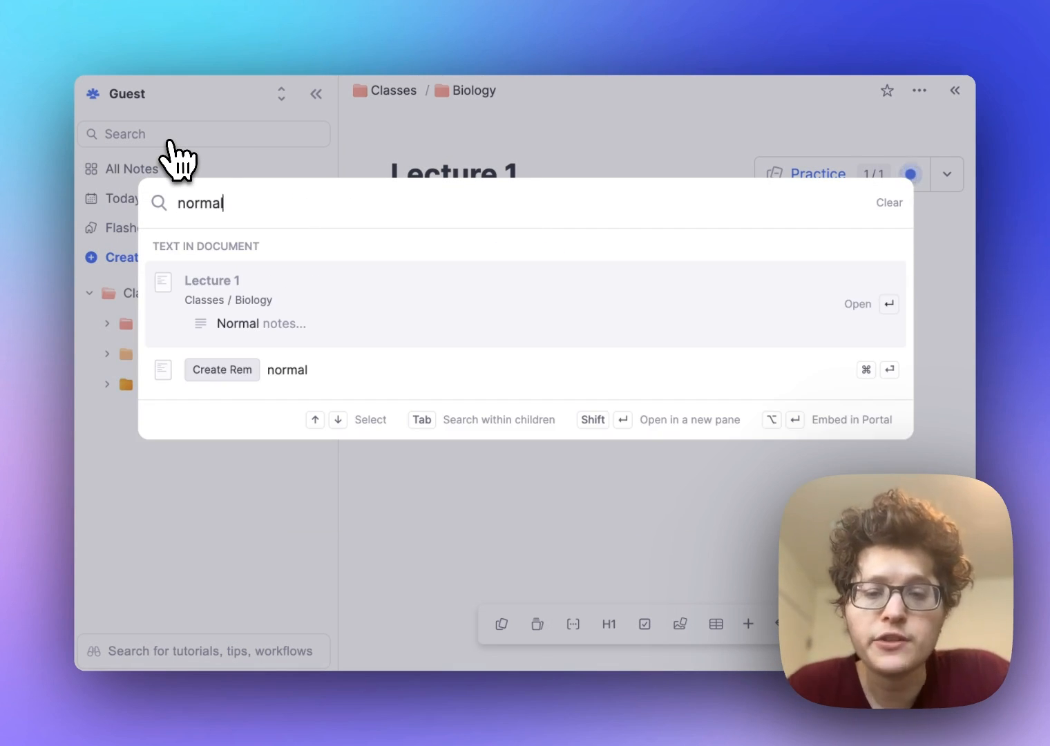
pyautogui.moveTo(290, 343)
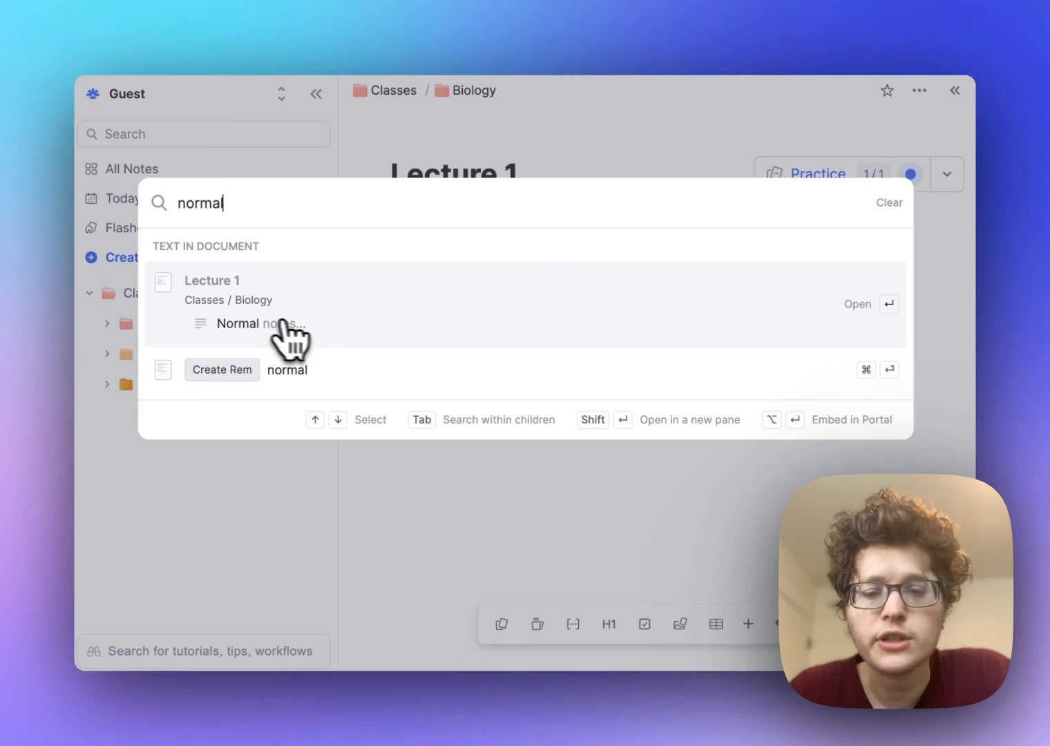
pyautogui.click(259, 324)
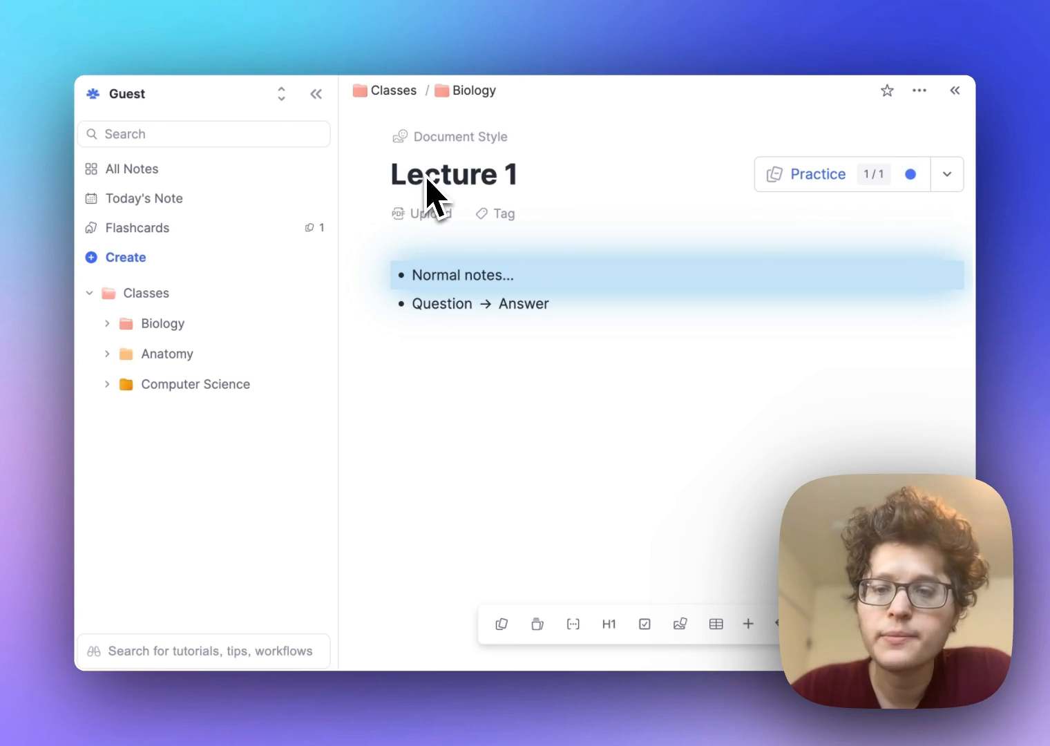
# Attach the Introduction to Biology PDF to Lecture 1 and paste its toad caption as a new bullet
pyautogui.click(420, 213)
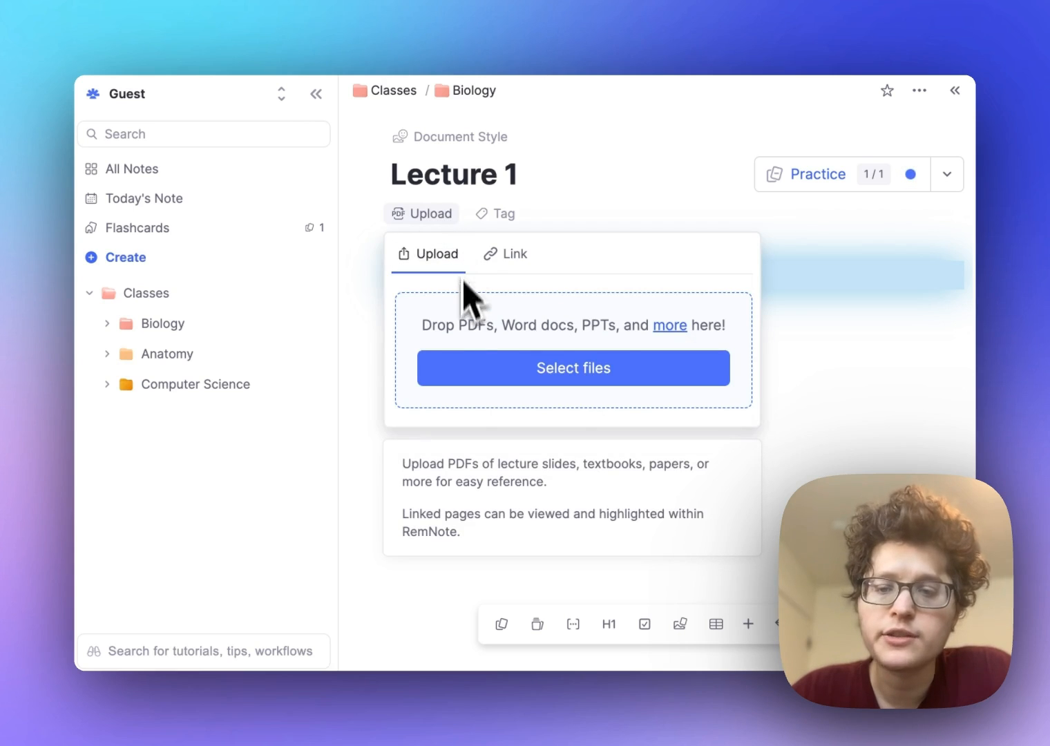
pyautogui.click(505, 254)
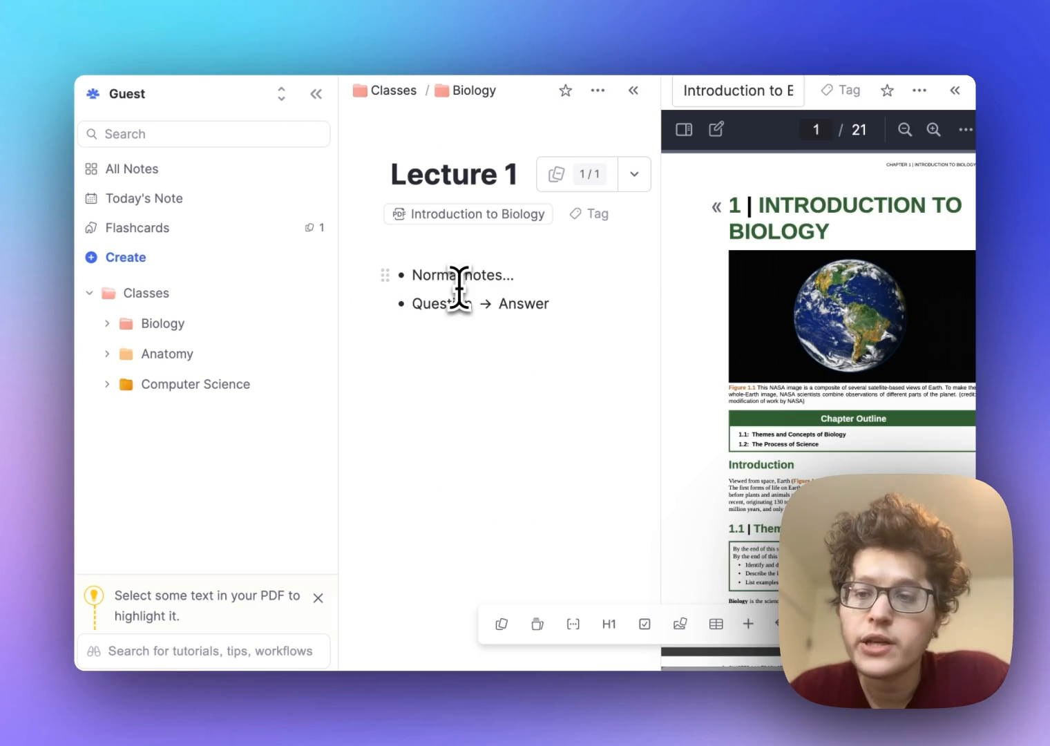
pyautogui.click(316, 94)
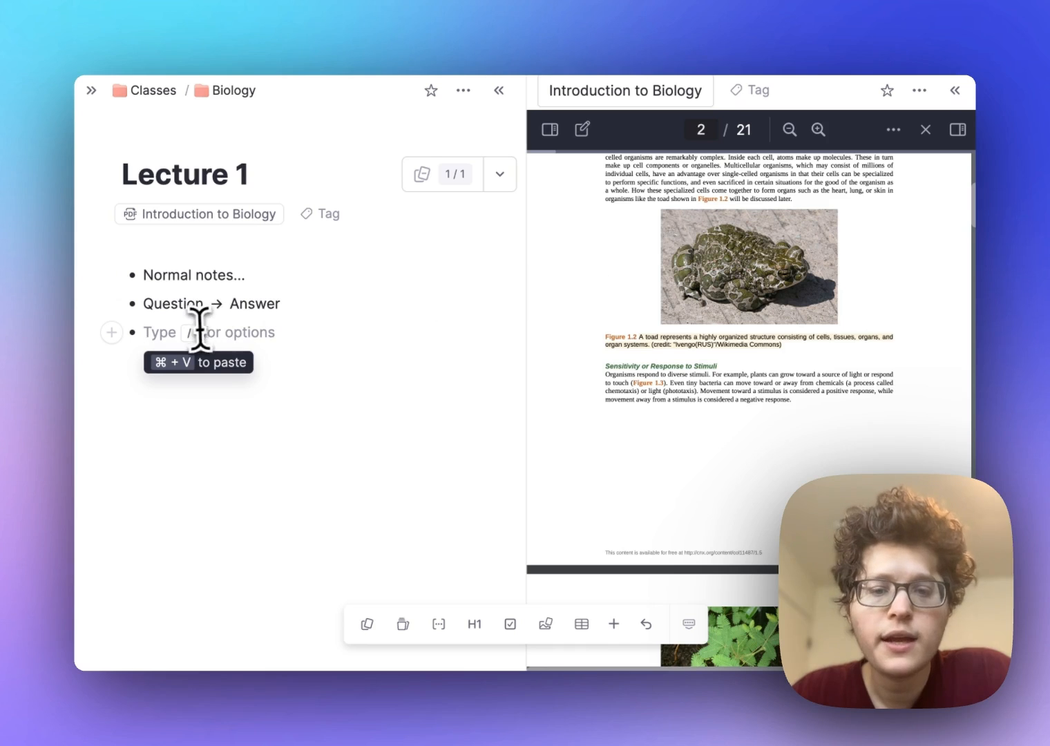
pyautogui.press('cmd+v')
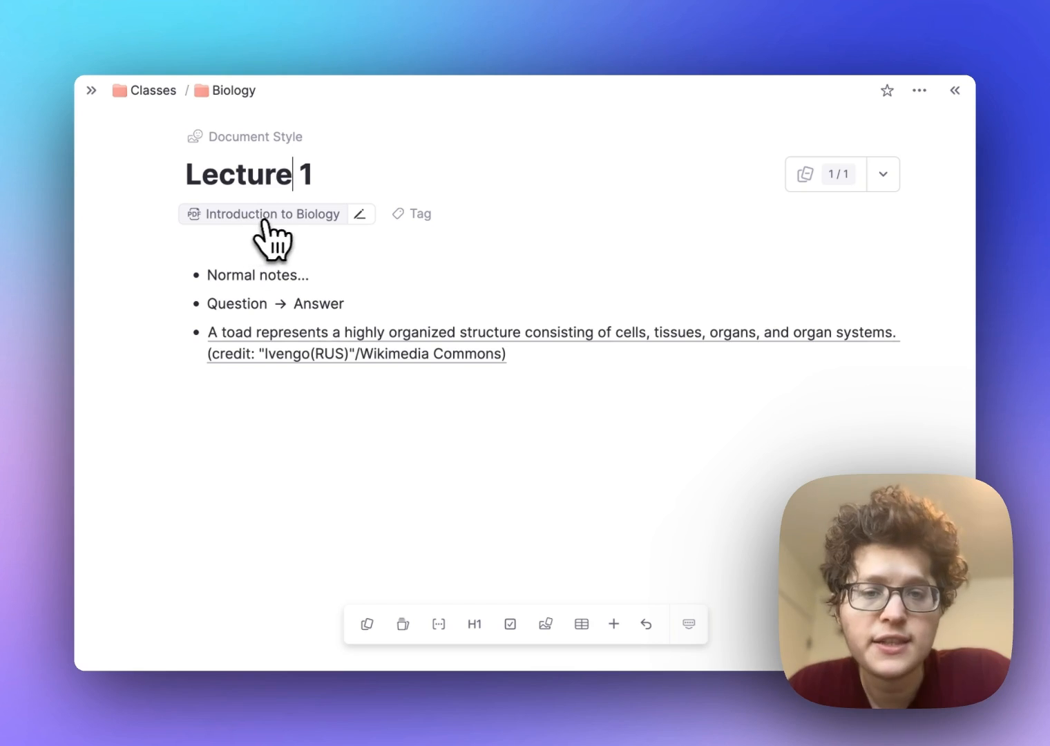
pyautogui.click(261, 213)
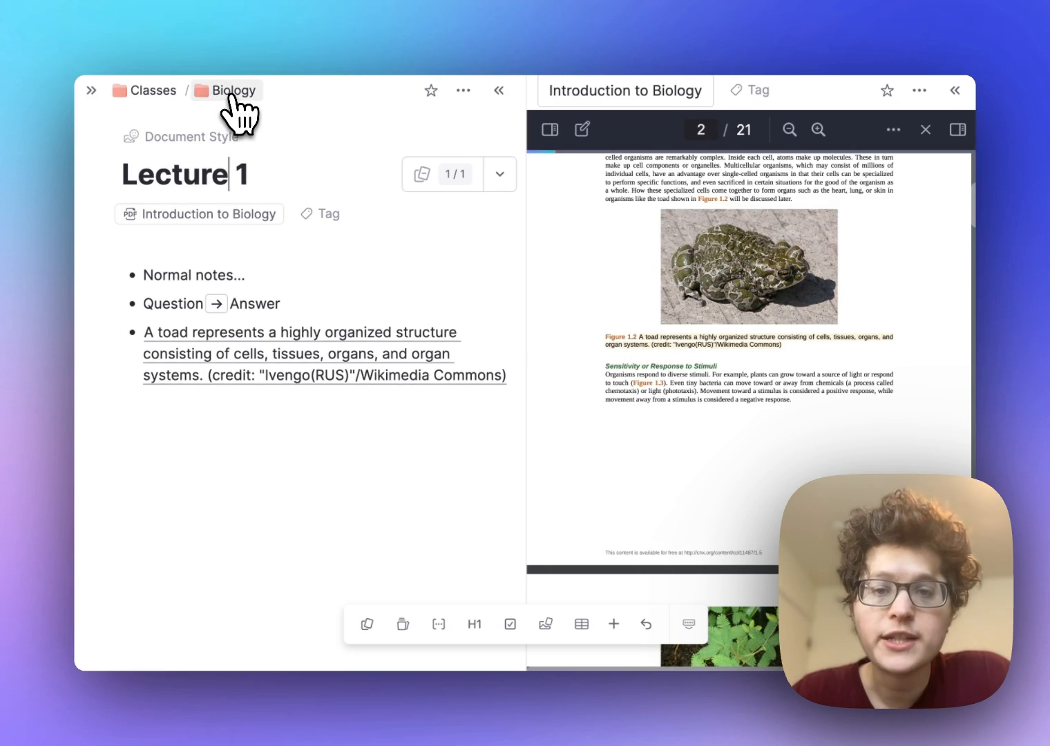
# Return to the Biology folder and show its practice options menu
pyautogui.click(233, 90)
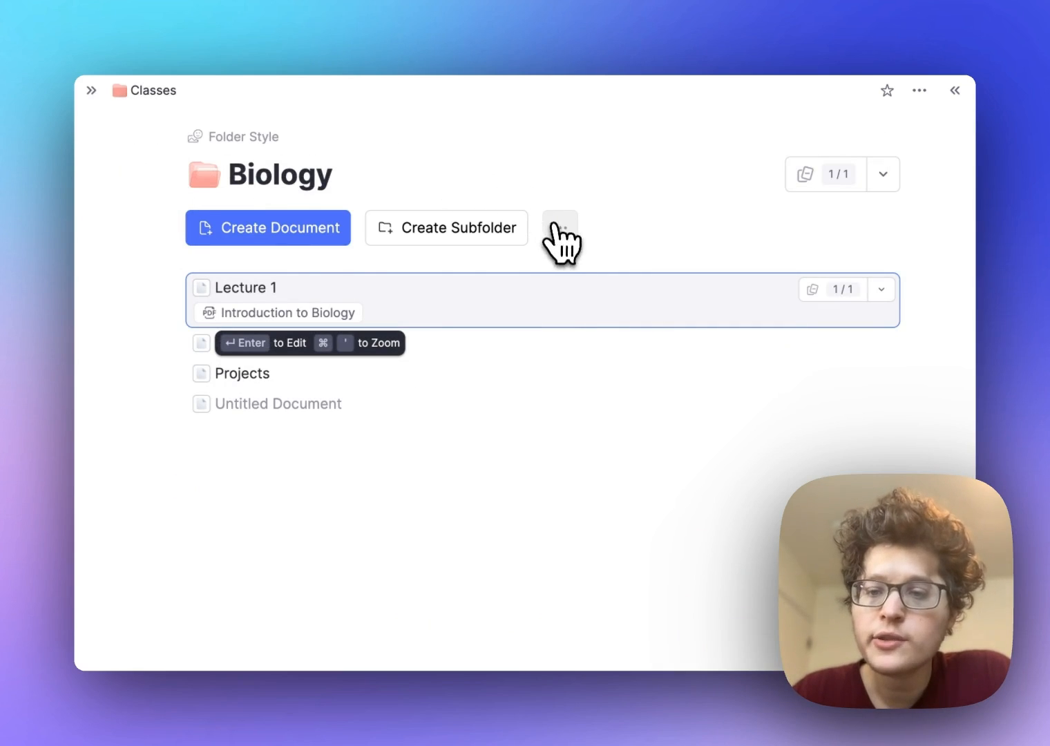
pyautogui.click(560, 227)
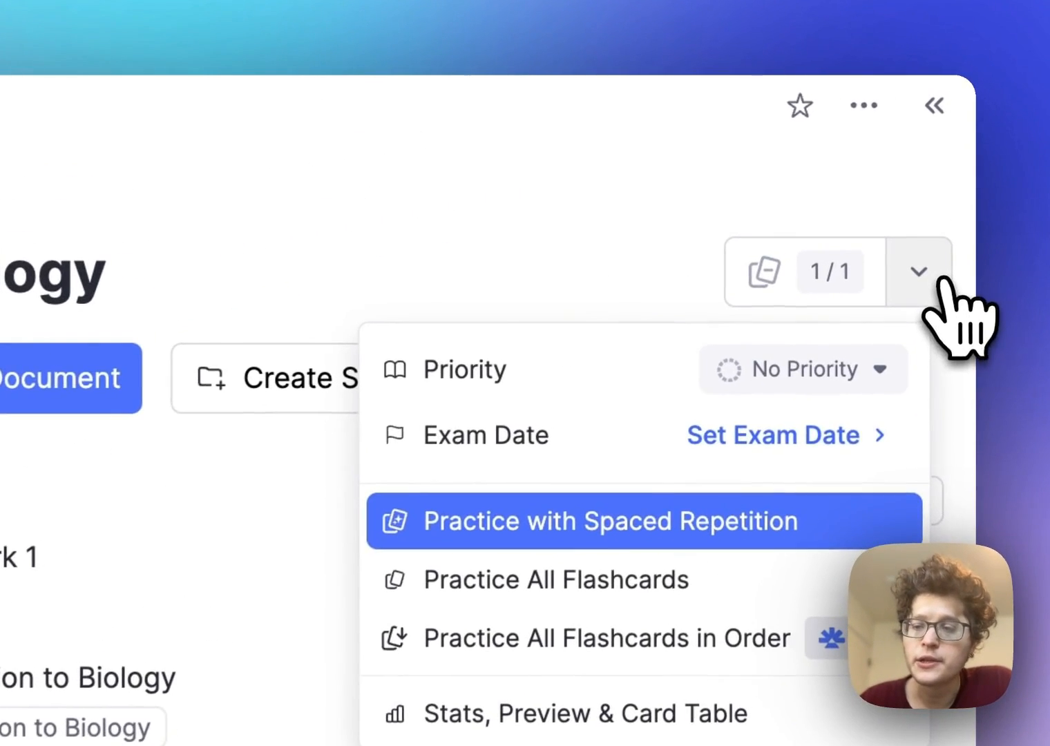
# Schedule Exam 1 in 13 days covering Lecture 1 and Homework 1, then view the flashcards overview
pyautogui.click(611, 521)
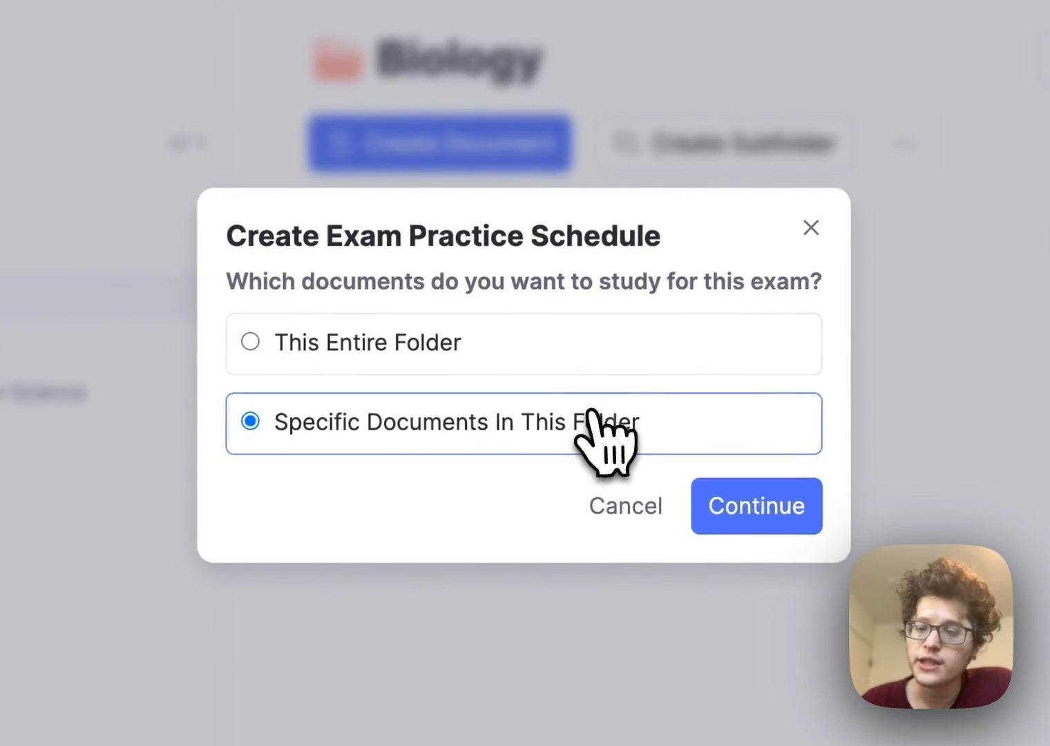
pyautogui.click(754, 506)
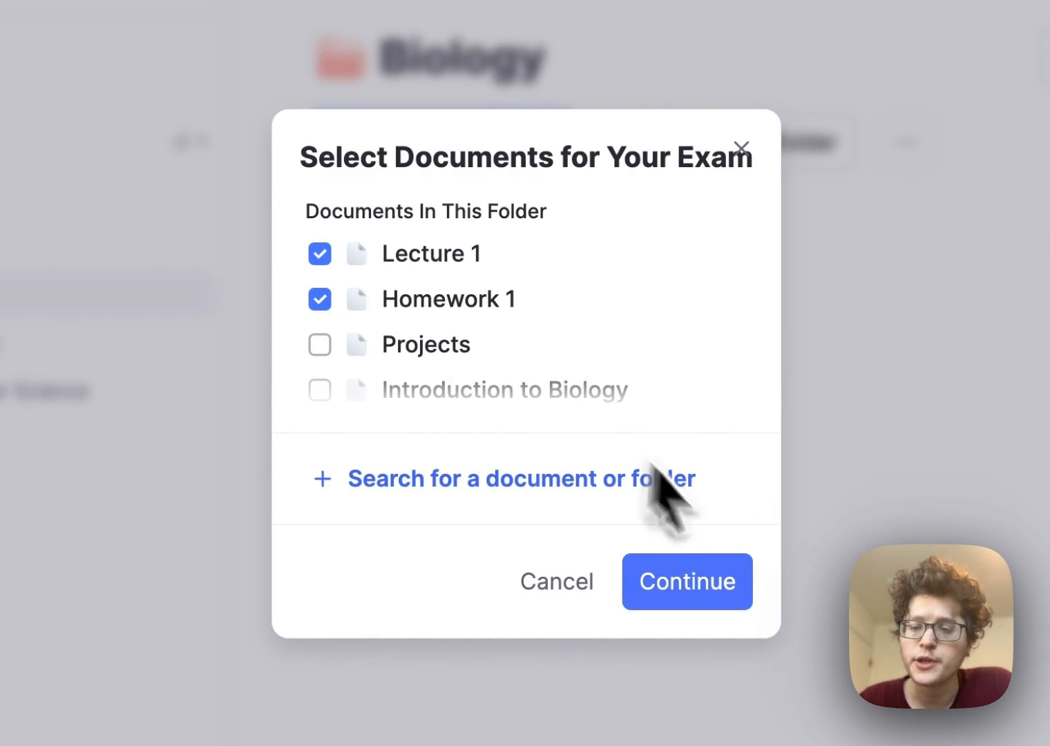
pyautogui.click(686, 580)
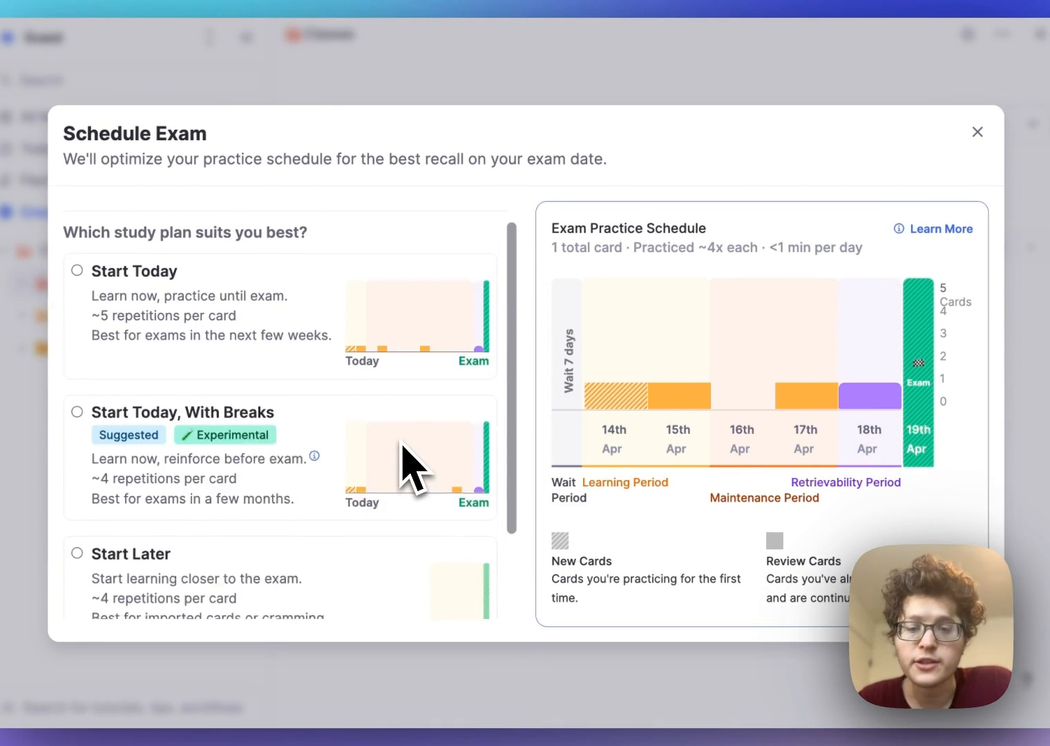
pyautogui.scroll(-3)
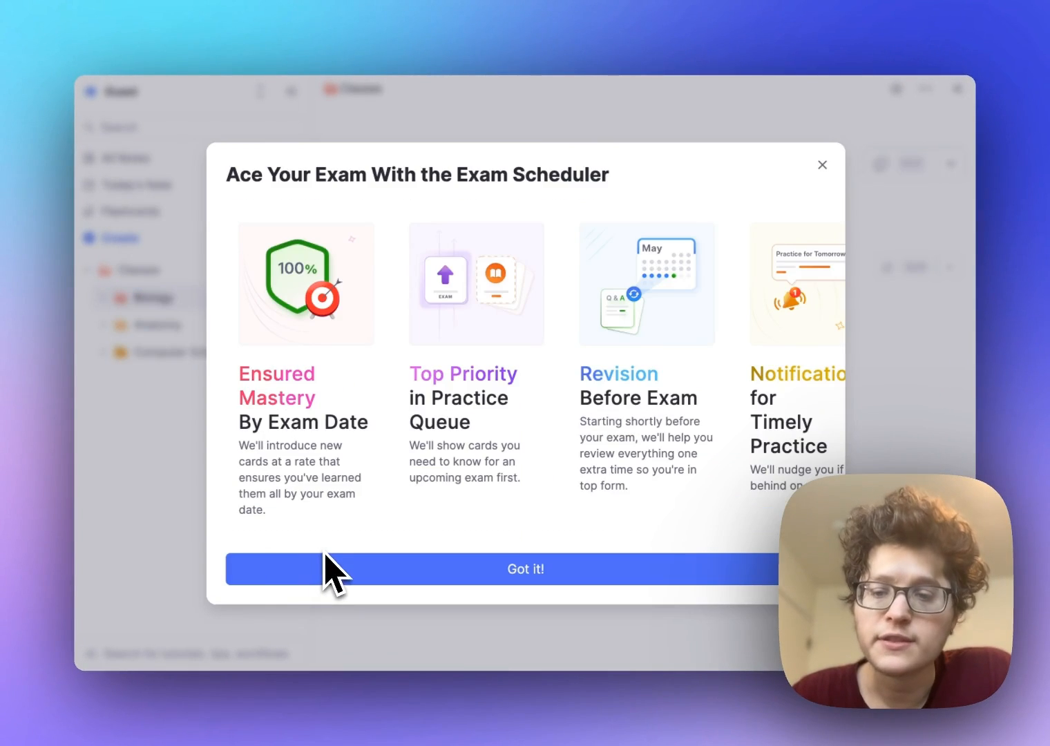
pyautogui.click(525, 570)
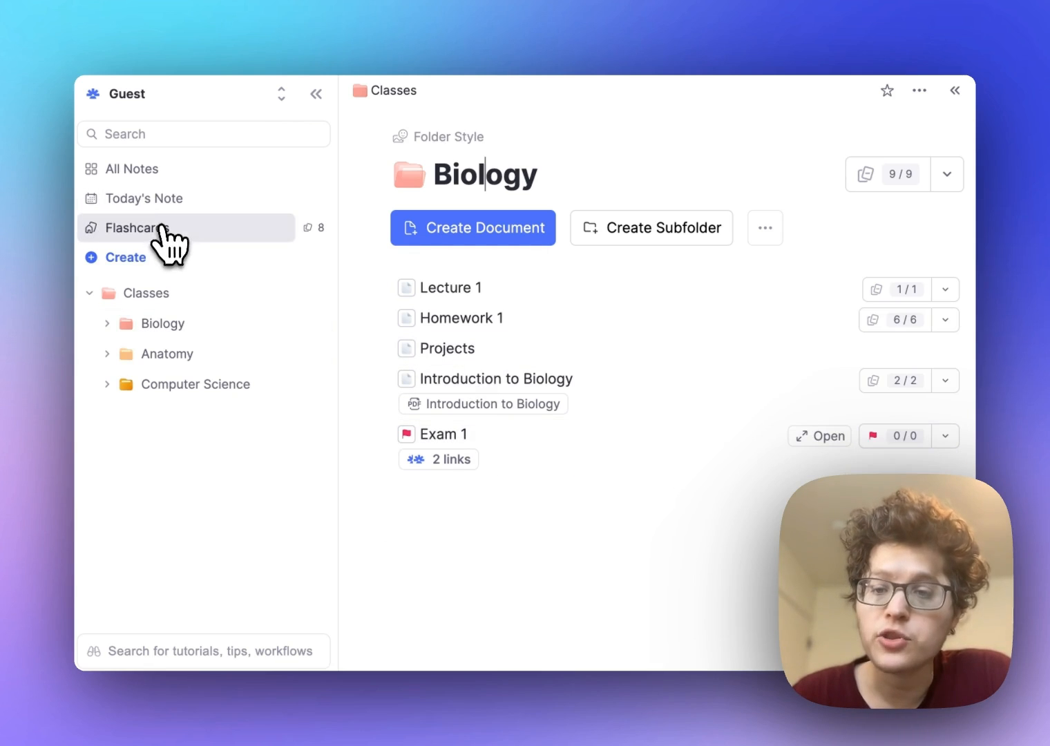
pyautogui.click(141, 226)
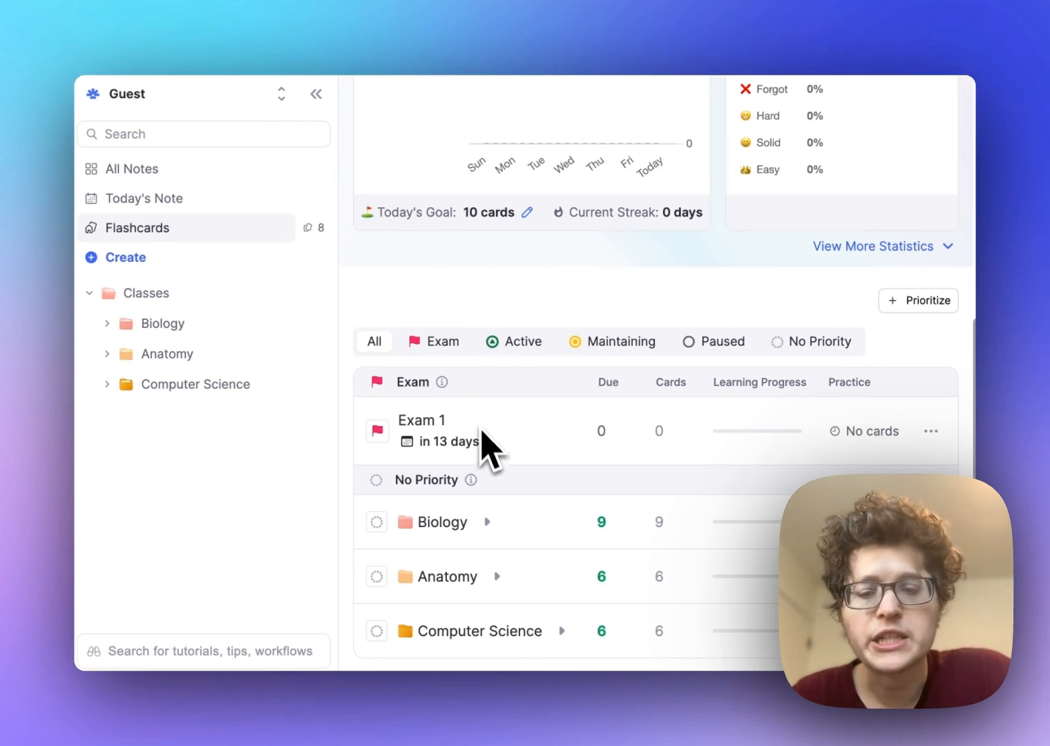
pyautogui.moveTo(774, 404)
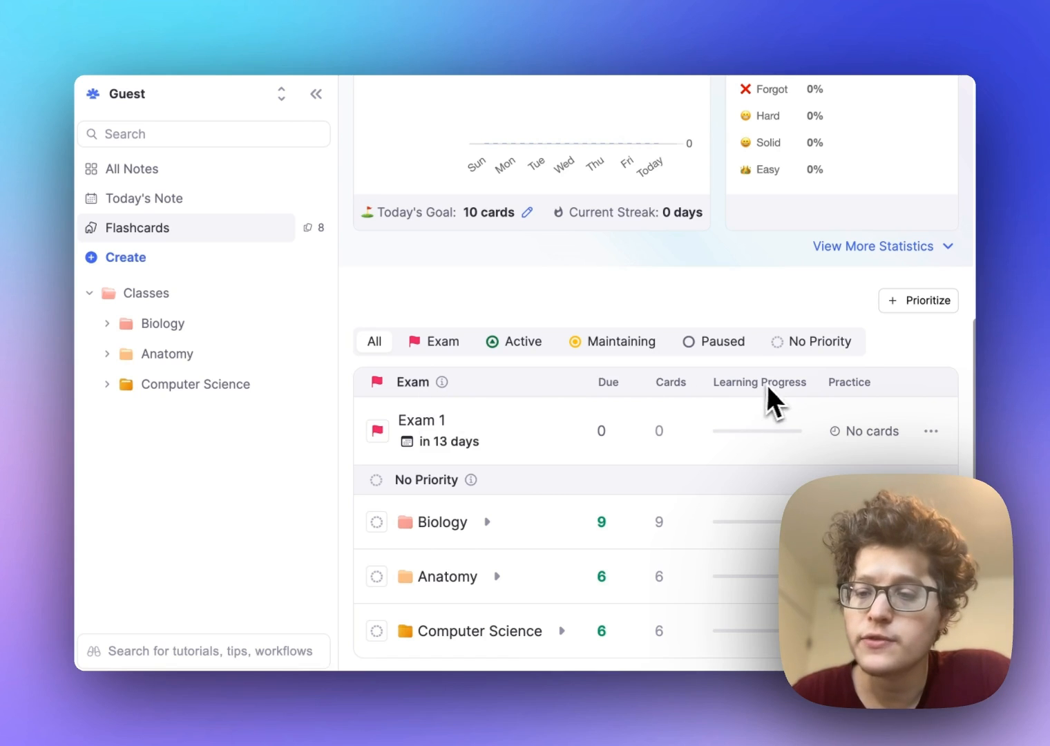
pyautogui.moveTo(593, 472)
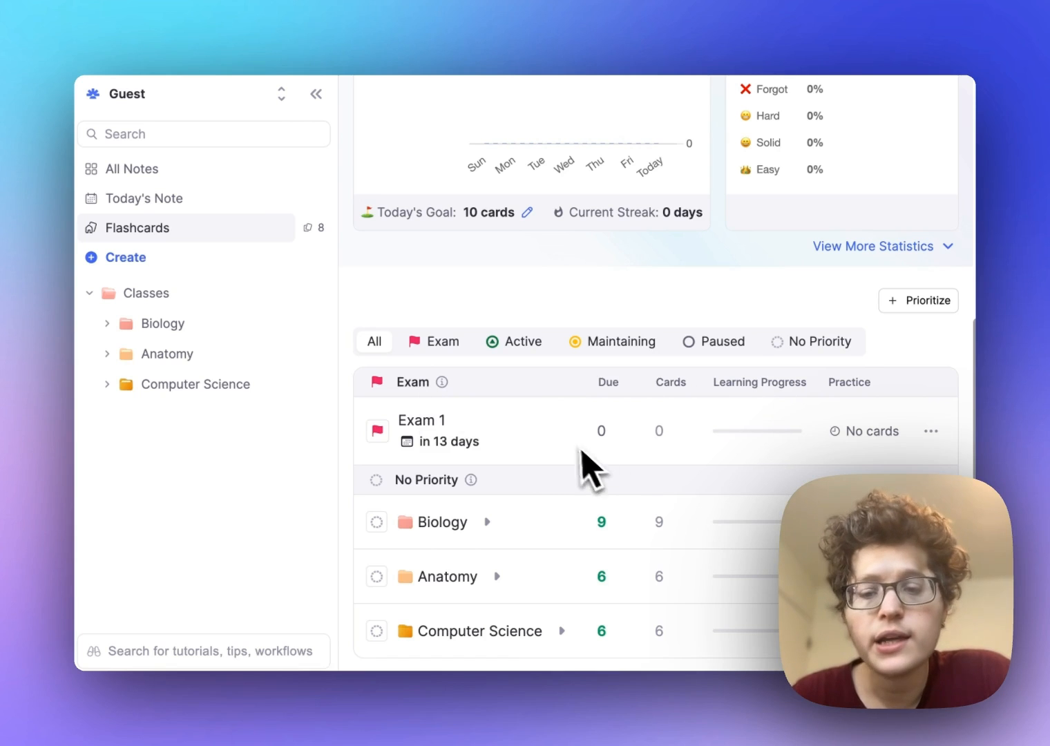
pyautogui.moveTo(453, 476)
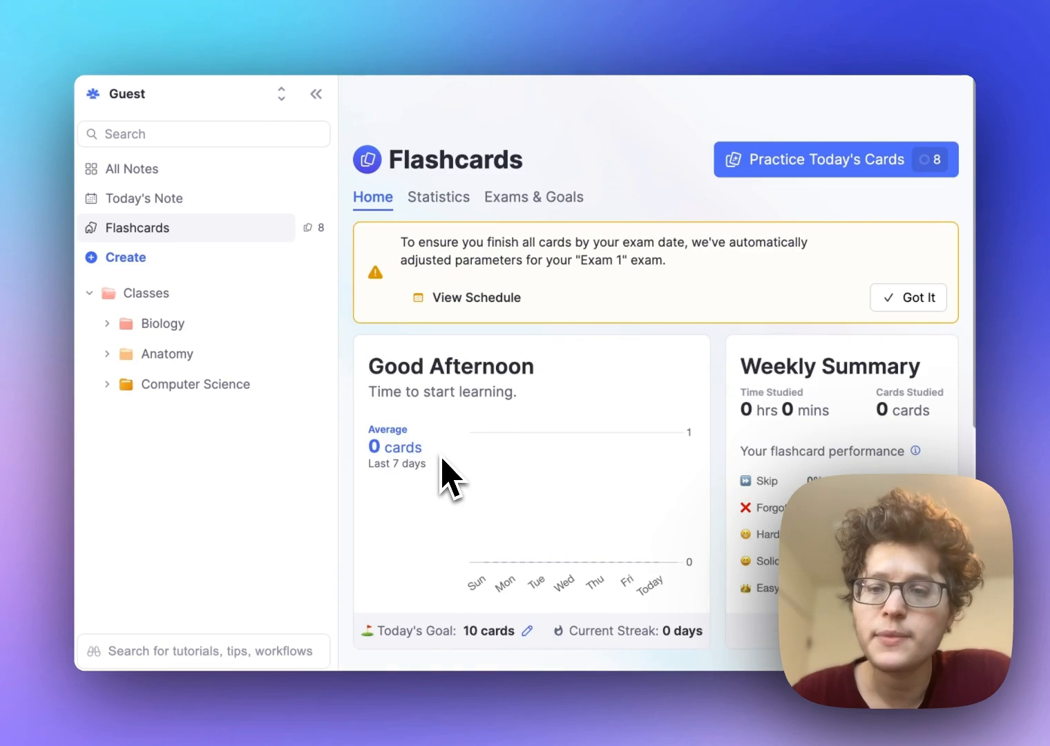
# Check Biology's flagged cards, then return to the overview showing Exam 1 with 3 due cards and Biology with 54
pyautogui.click(164, 323)
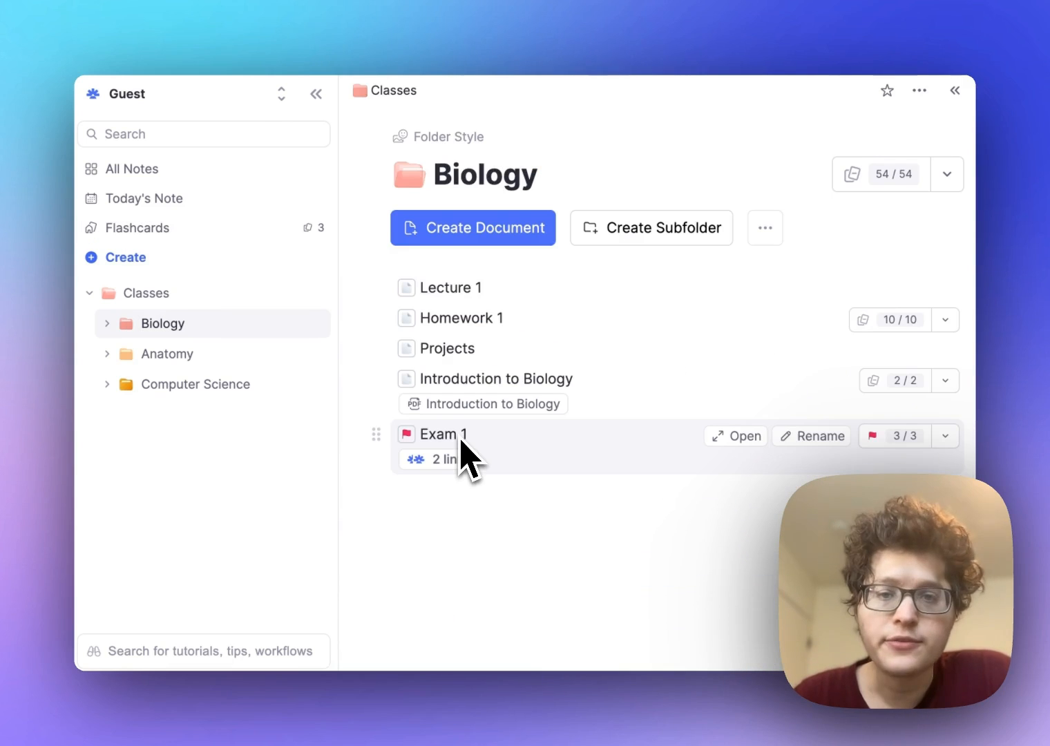
pyautogui.moveTo(539, 182)
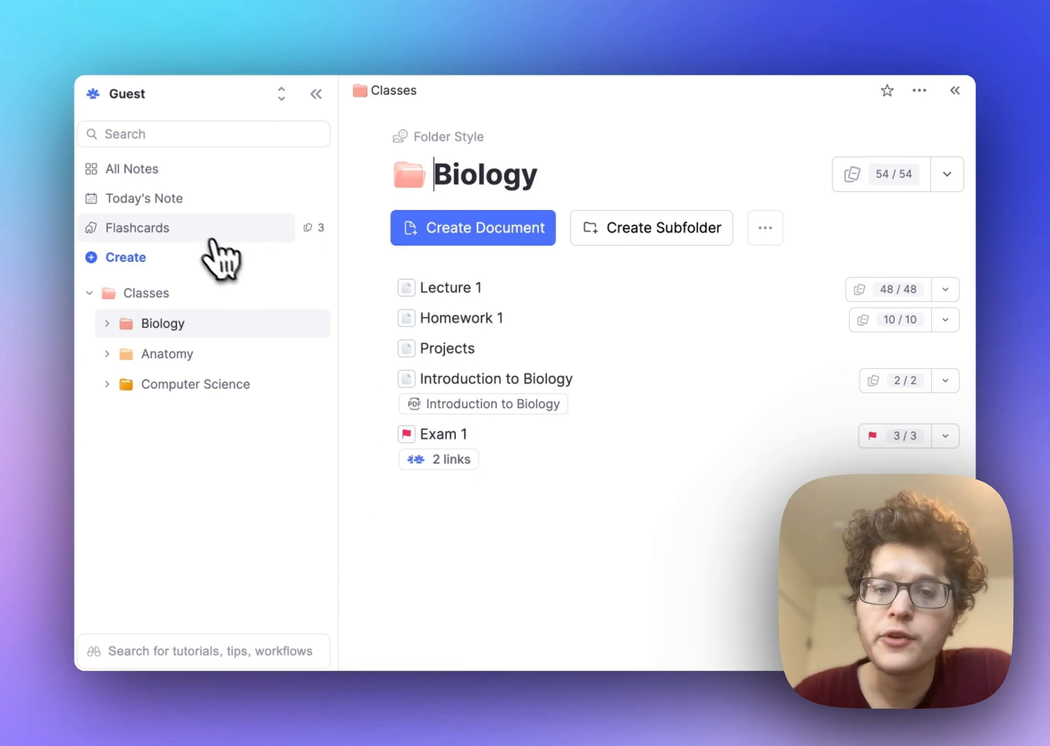
pyautogui.click(141, 226)
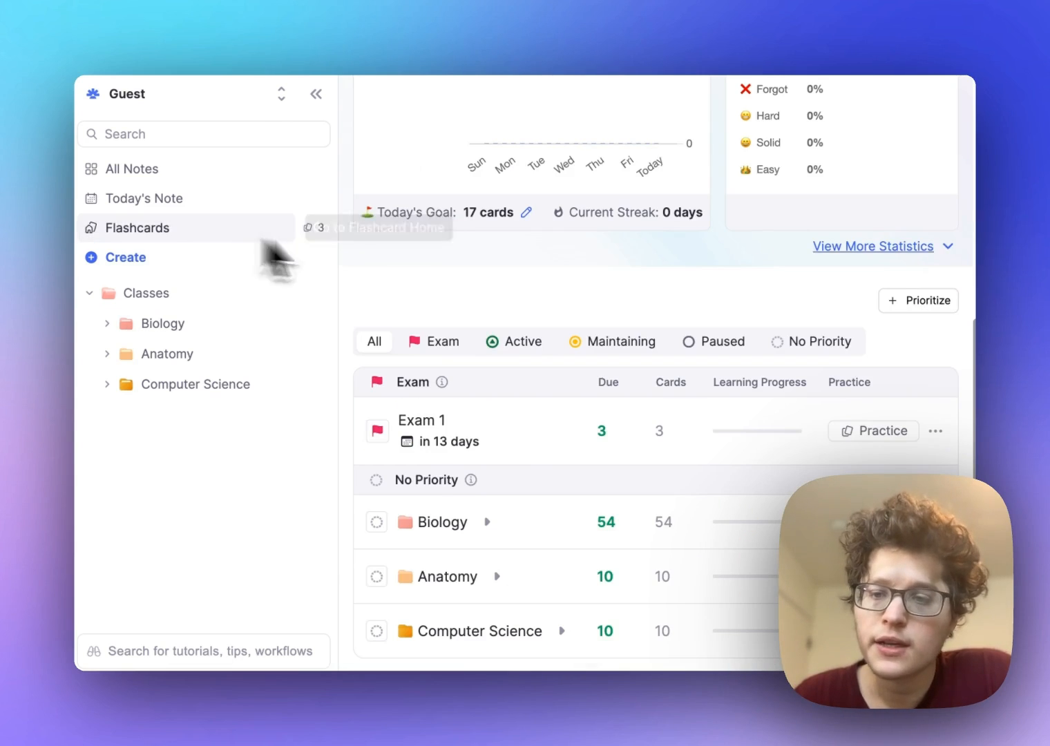
pyautogui.moveTo(445, 431)
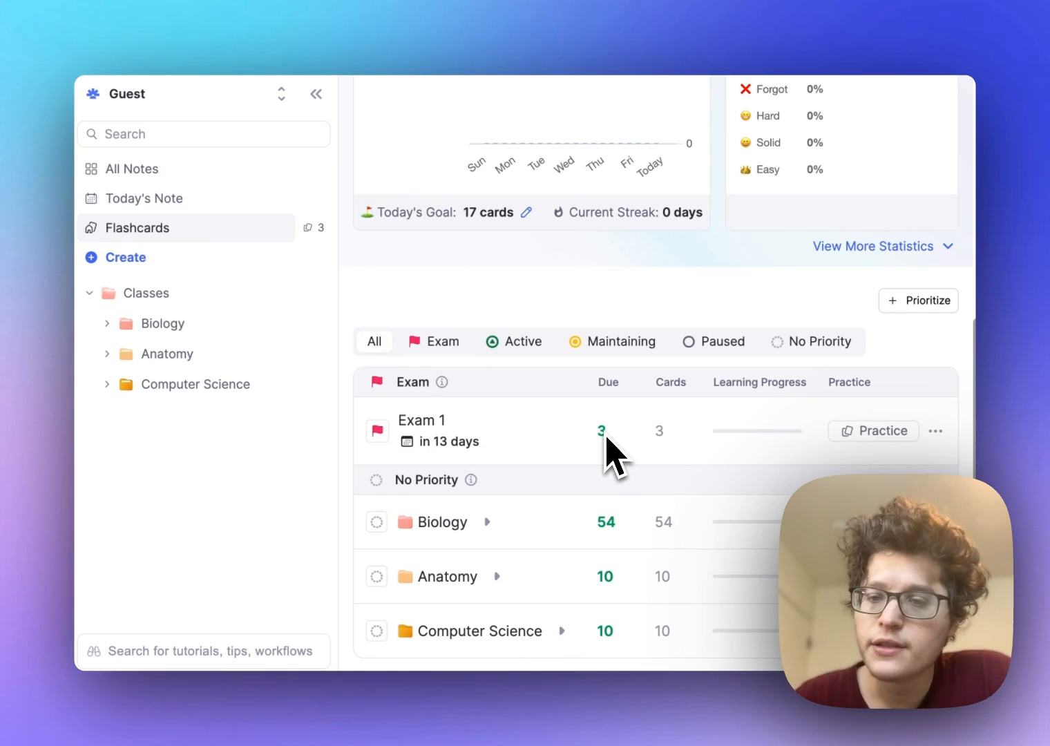
# View the Exam 1 study schedule calendar from the Exams & Goals section
pyautogui.click(533, 196)
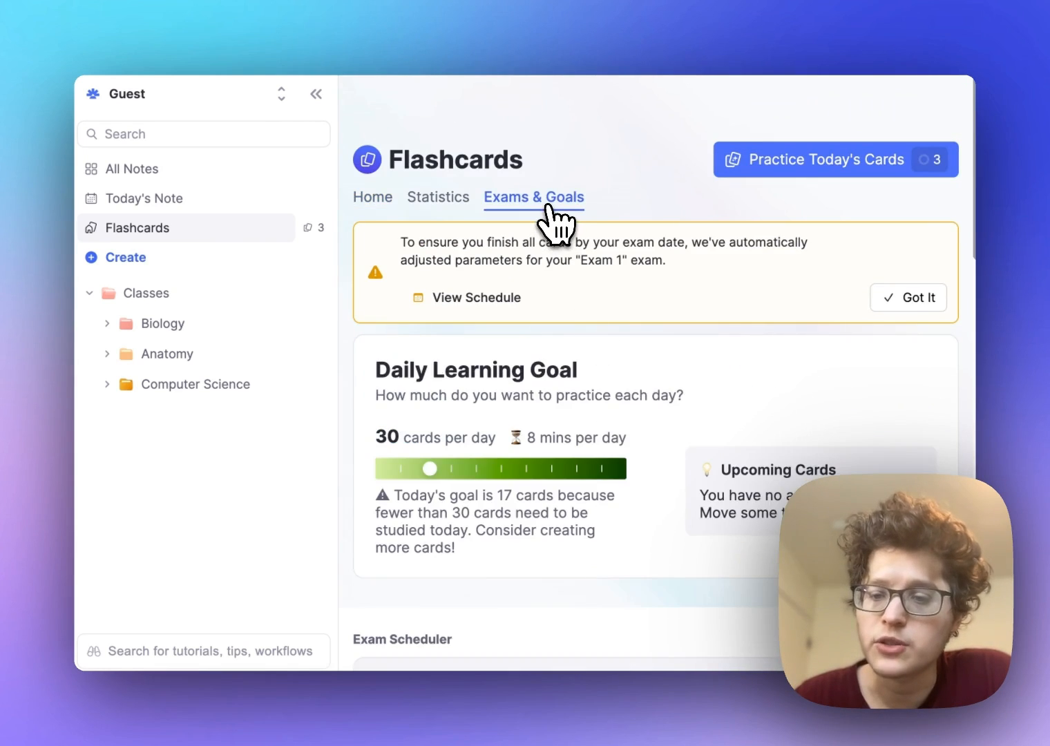
pyautogui.click(476, 297)
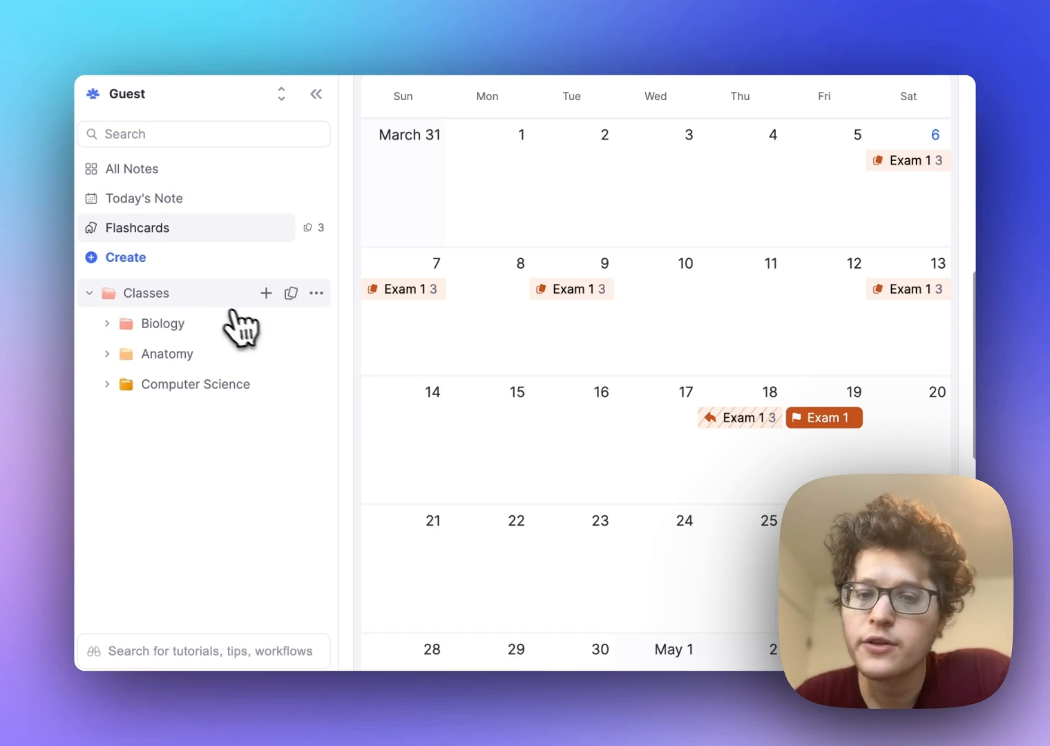
# Rename Classes to Spring 2024 Classes and create a Fall 2024 Classes folder with Chemistry and Cardiology
pyautogui.click(145, 293)
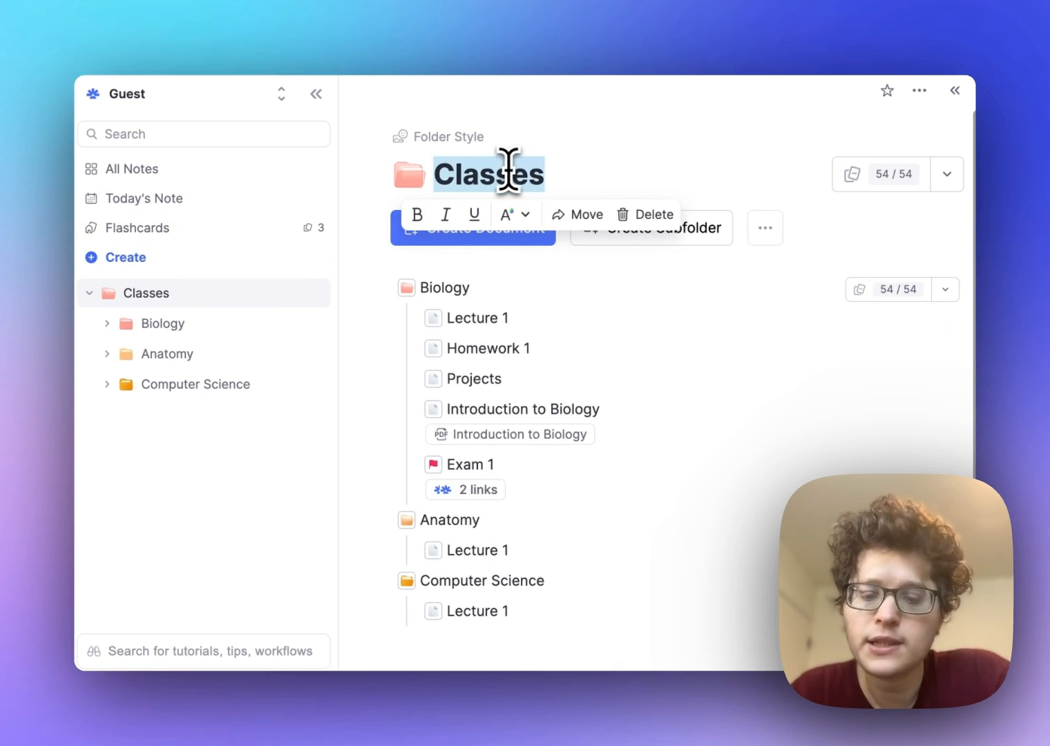
pyautogui.write('Spring 2024')
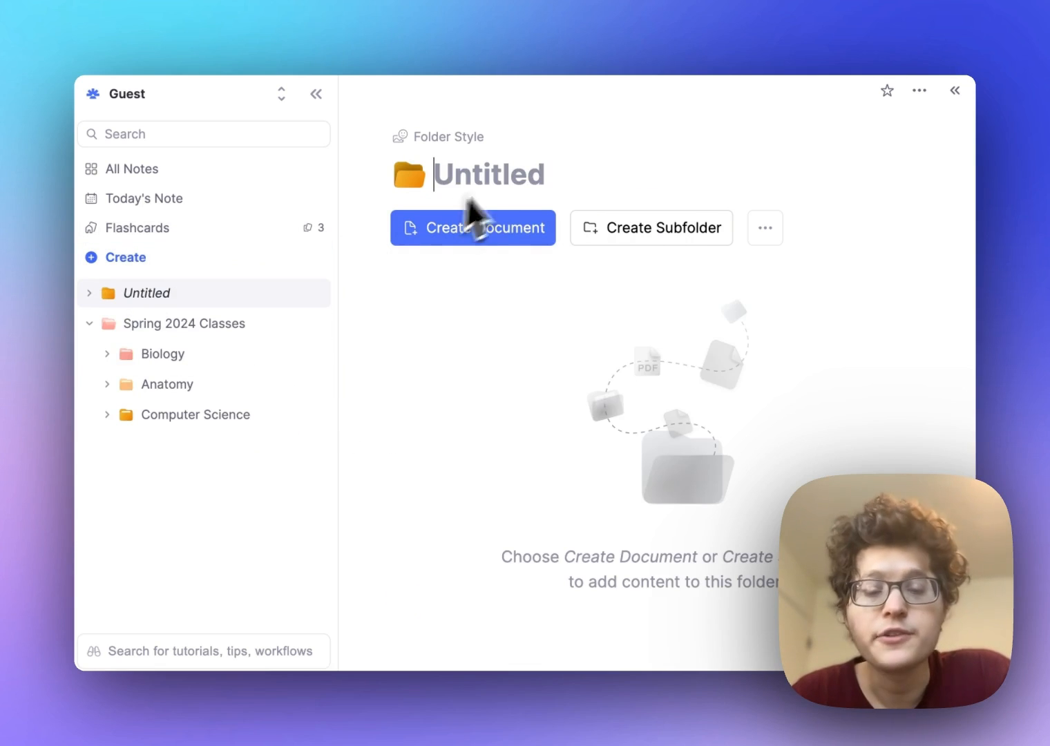
pyautogui.write('Fall 2024 Classes')
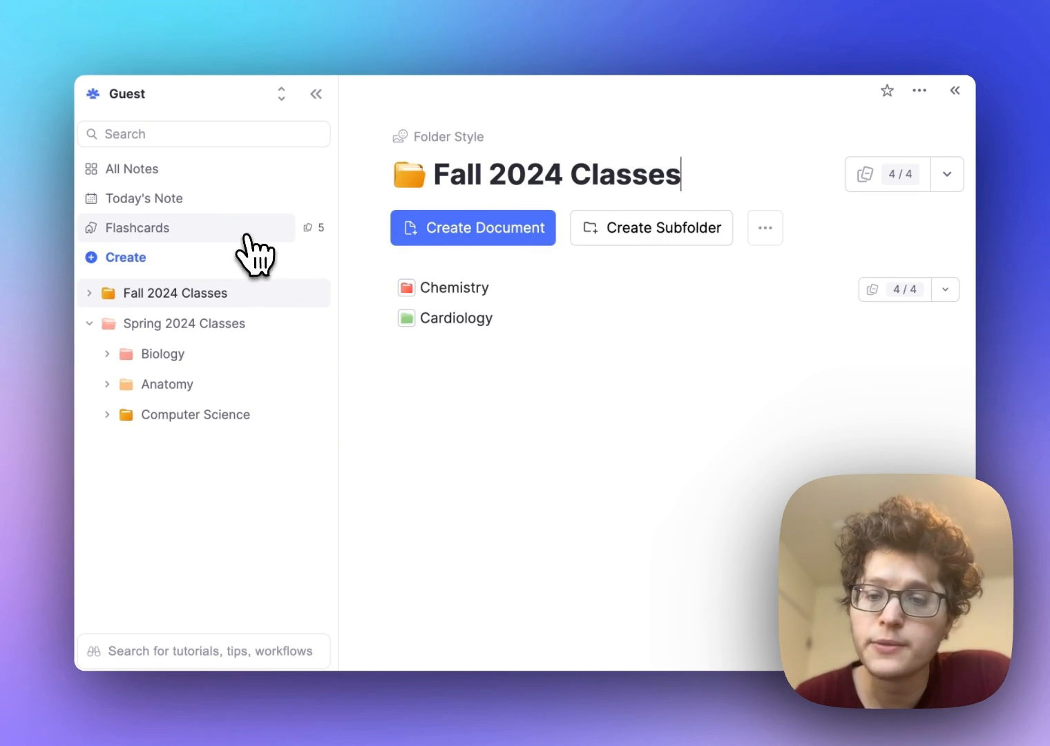
# Set Fall 2024 Classes to Active flashcard priority and leave Spring 2024 Classes at No Priority
pyautogui.click(141, 227)
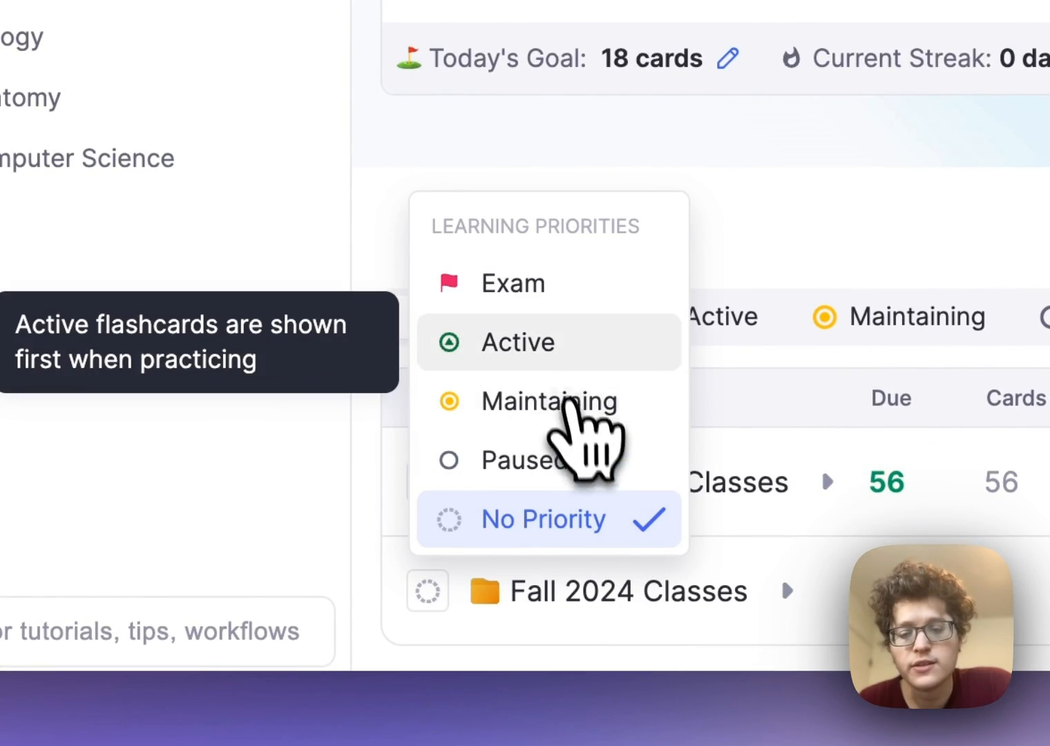
pyautogui.click(517, 343)
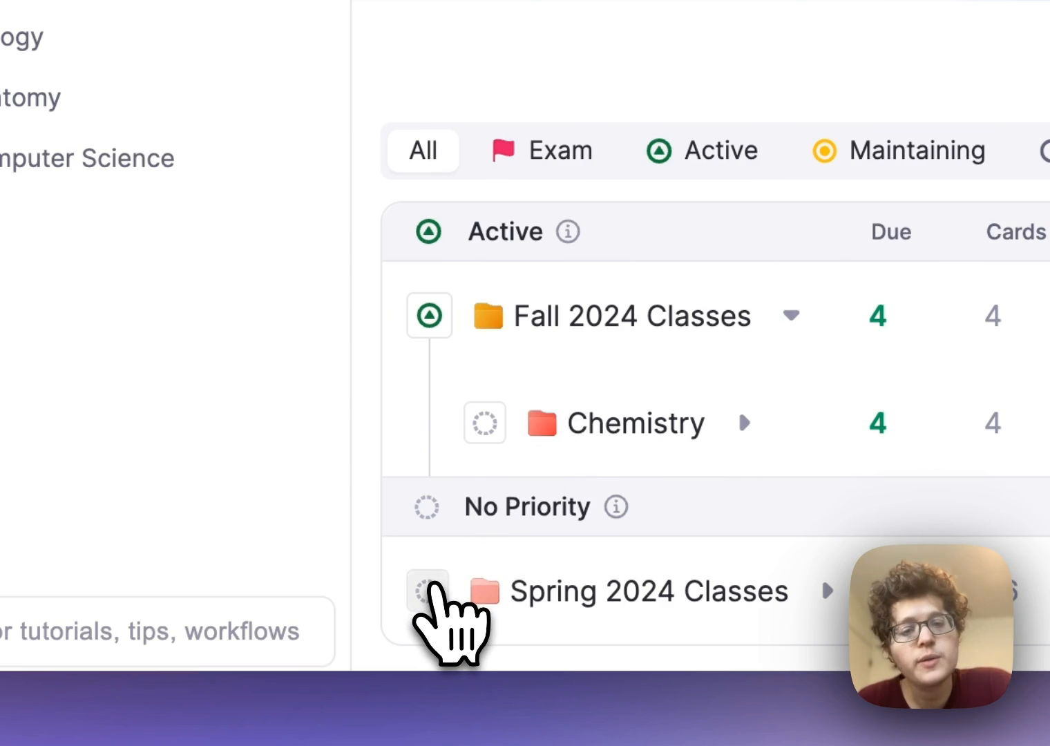
pyautogui.click(428, 592)
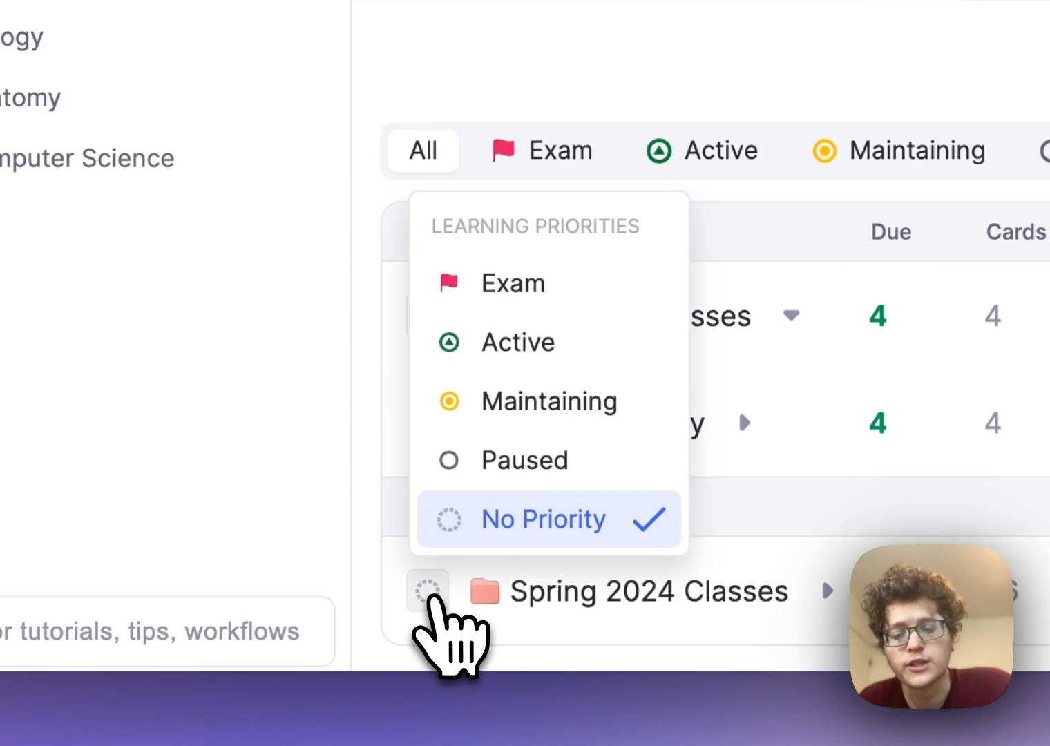
pyautogui.moveTo(549, 401)
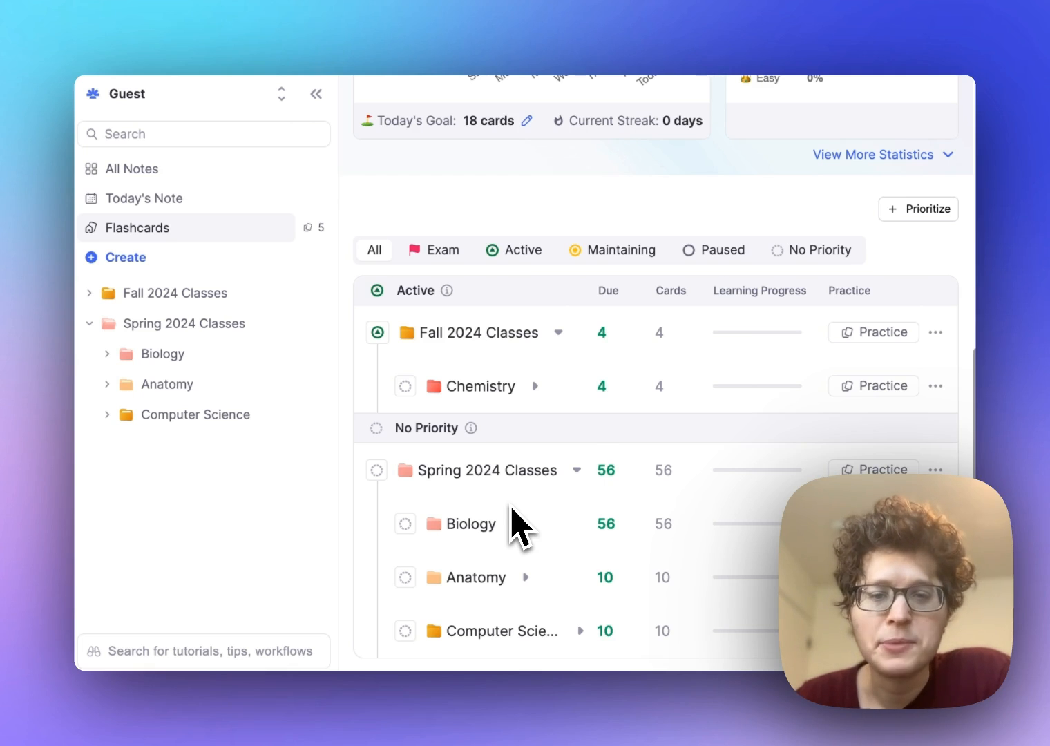
# Create the Current Projects, Todos and Homepage documents and give Homepage a house icon
pyautogui.click(126, 257)
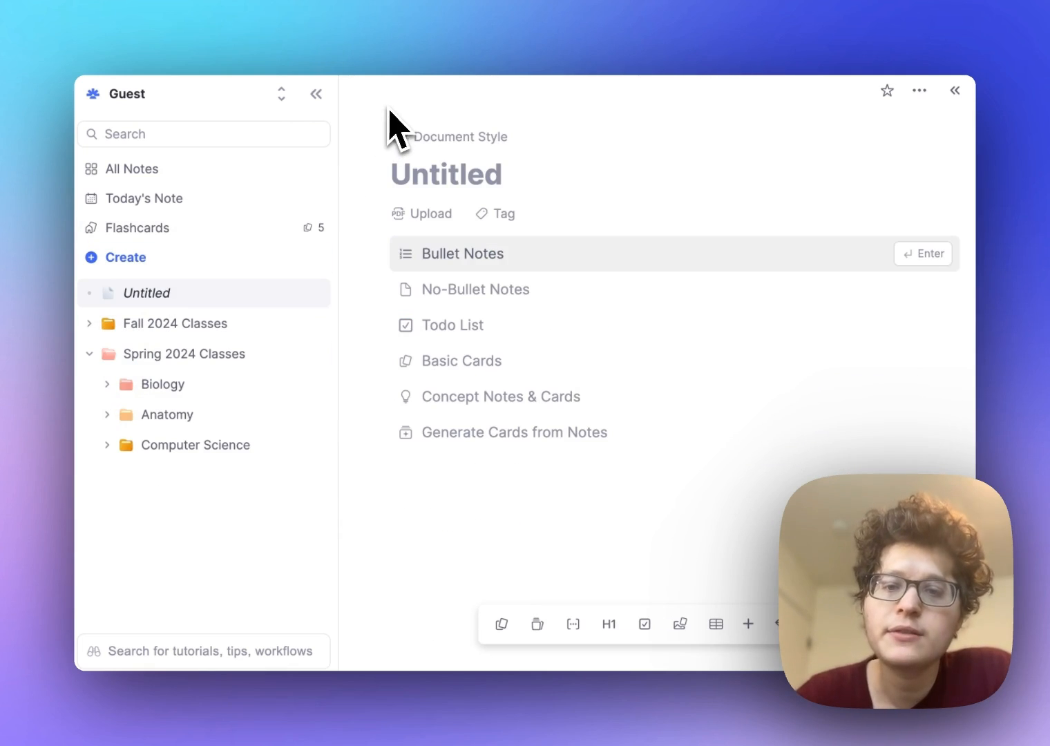
pyautogui.click(127, 257)
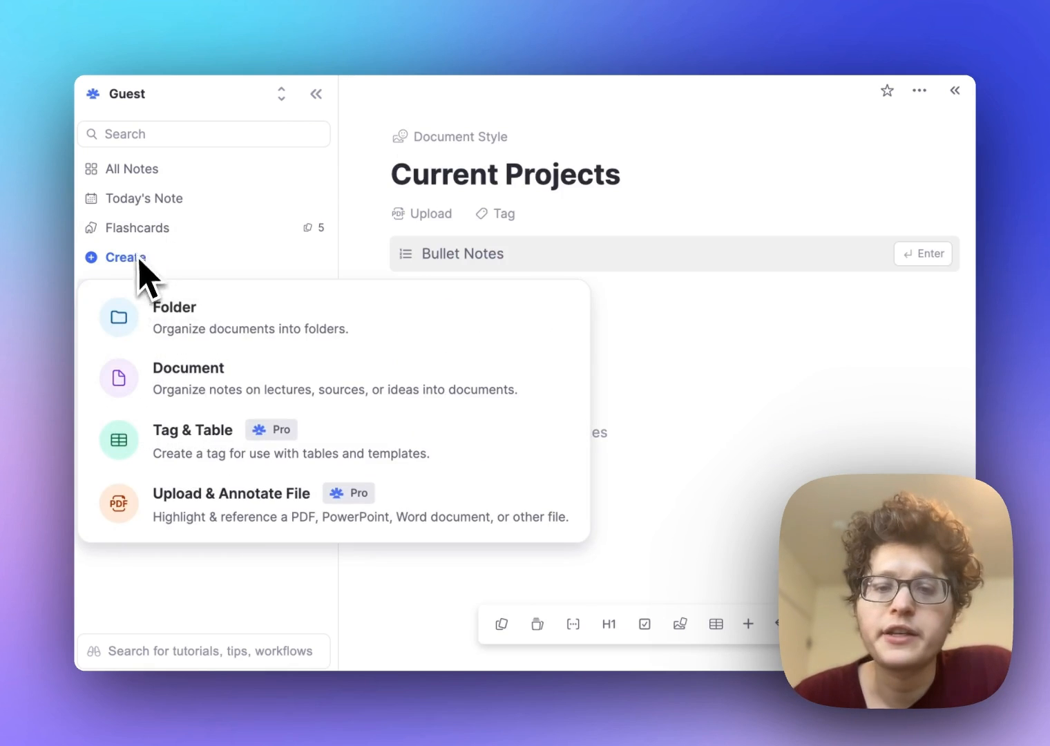
pyautogui.click(187, 367)
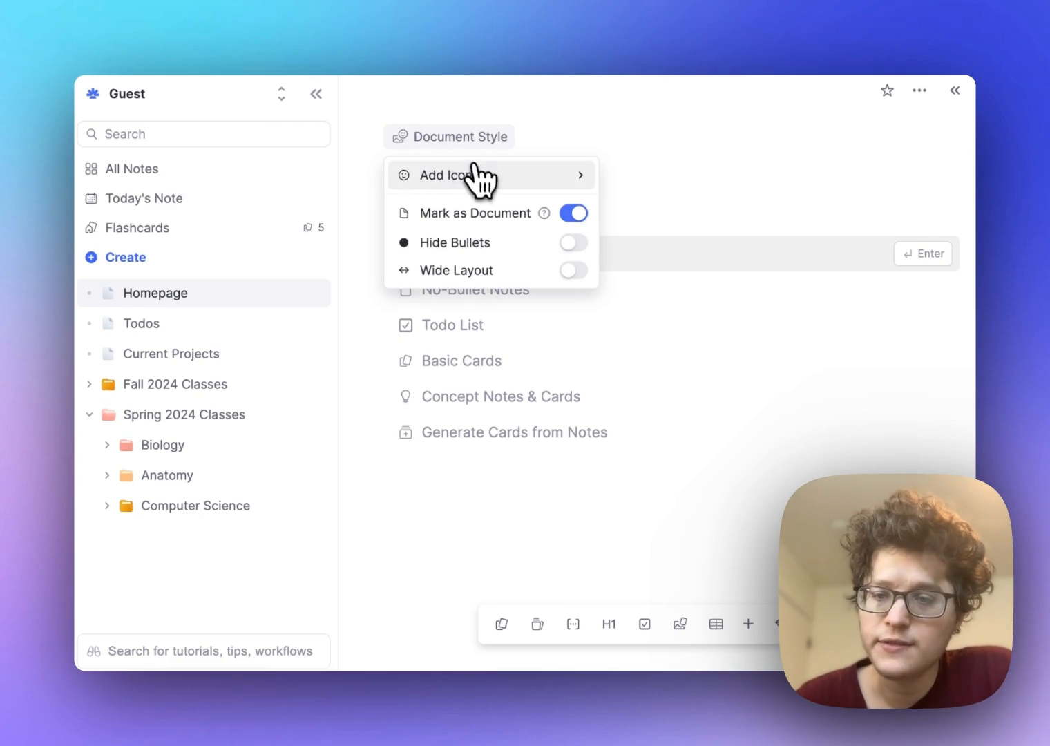
pyautogui.click(451, 174)
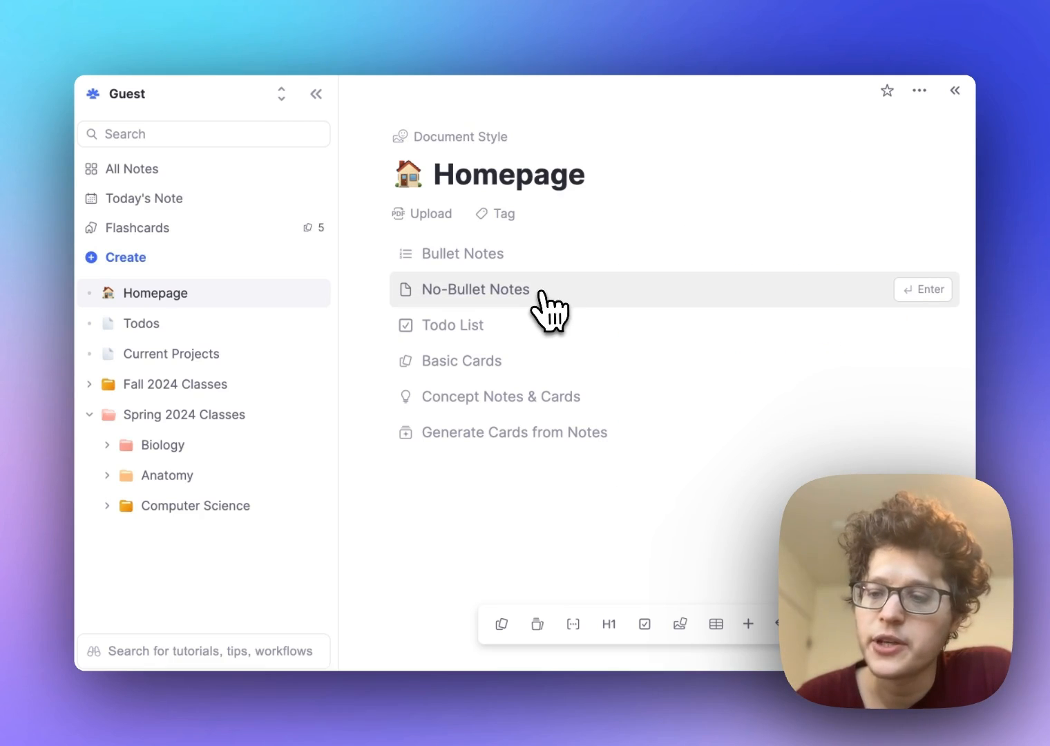
# Set Homepage to no-bullet notes and add the Current Classes list with a New York weather embed
pyautogui.click(476, 289)
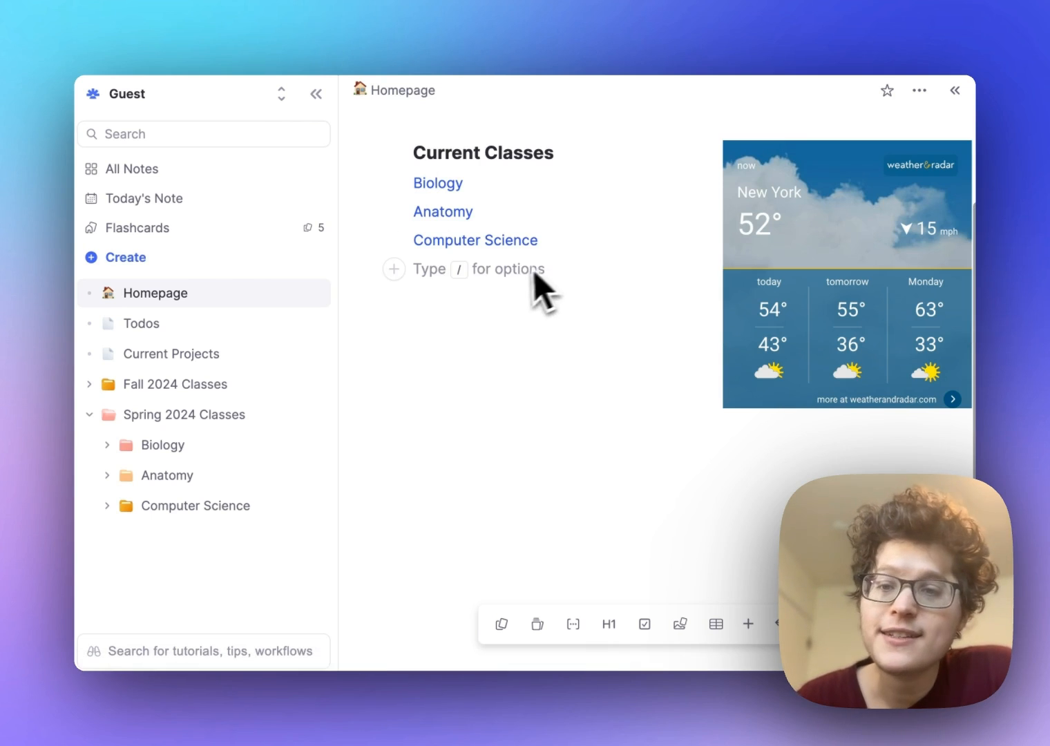
pyautogui.moveTo(490, 304)
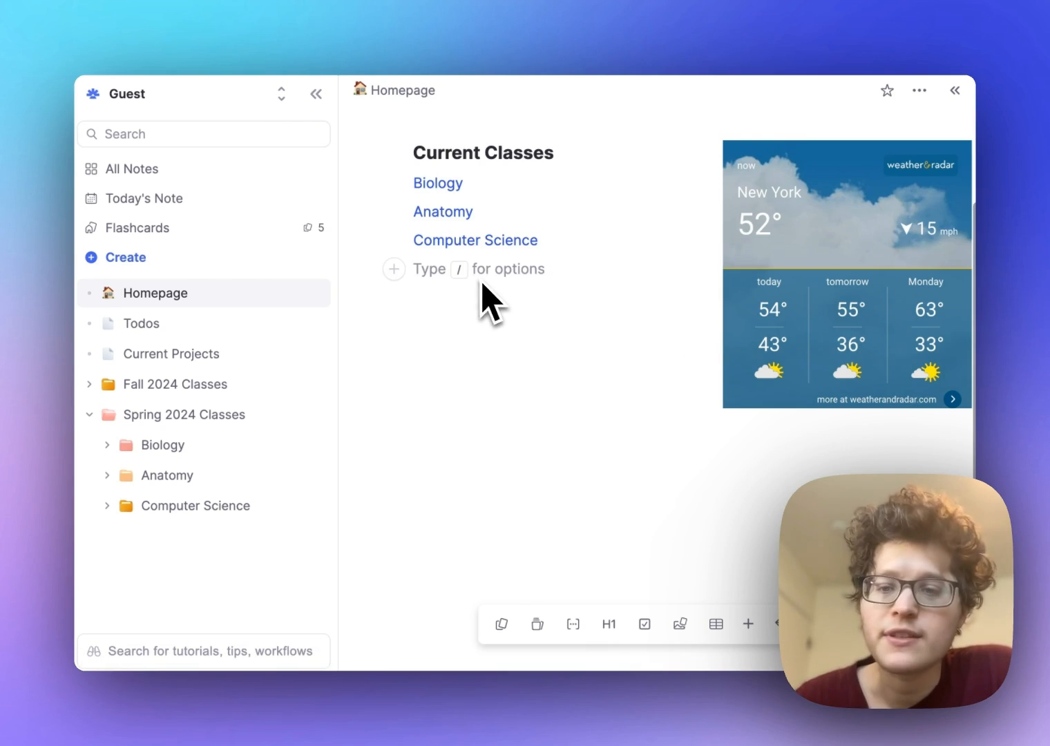
pyautogui.write('/')
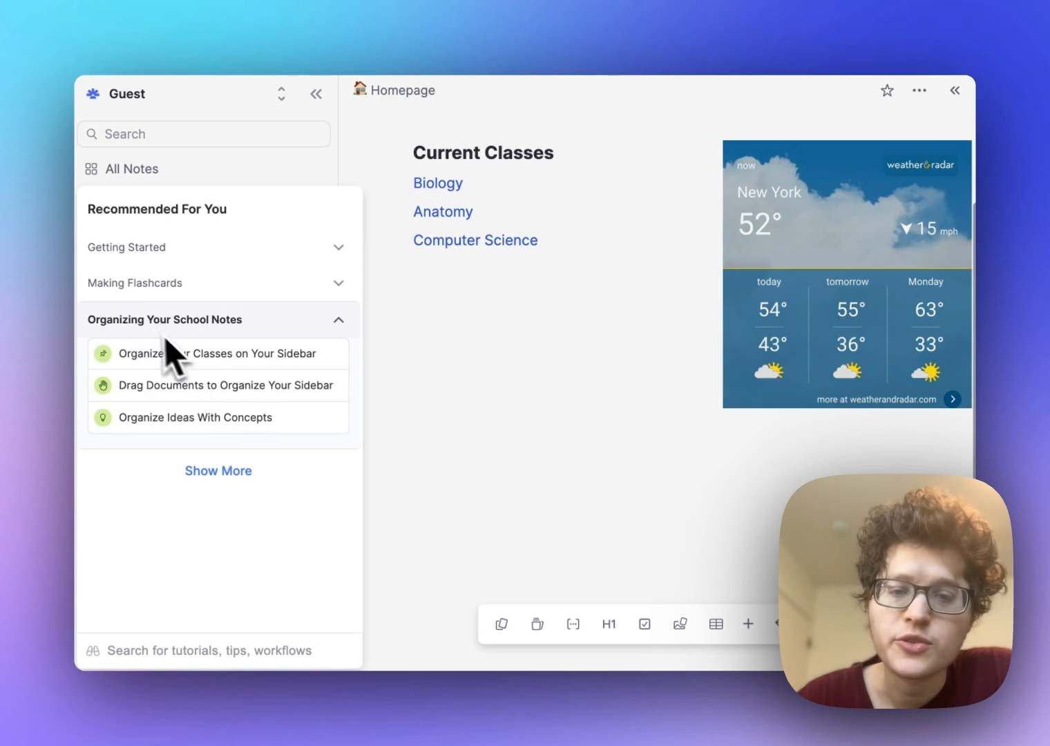
pyautogui.moveTo(158, 397)
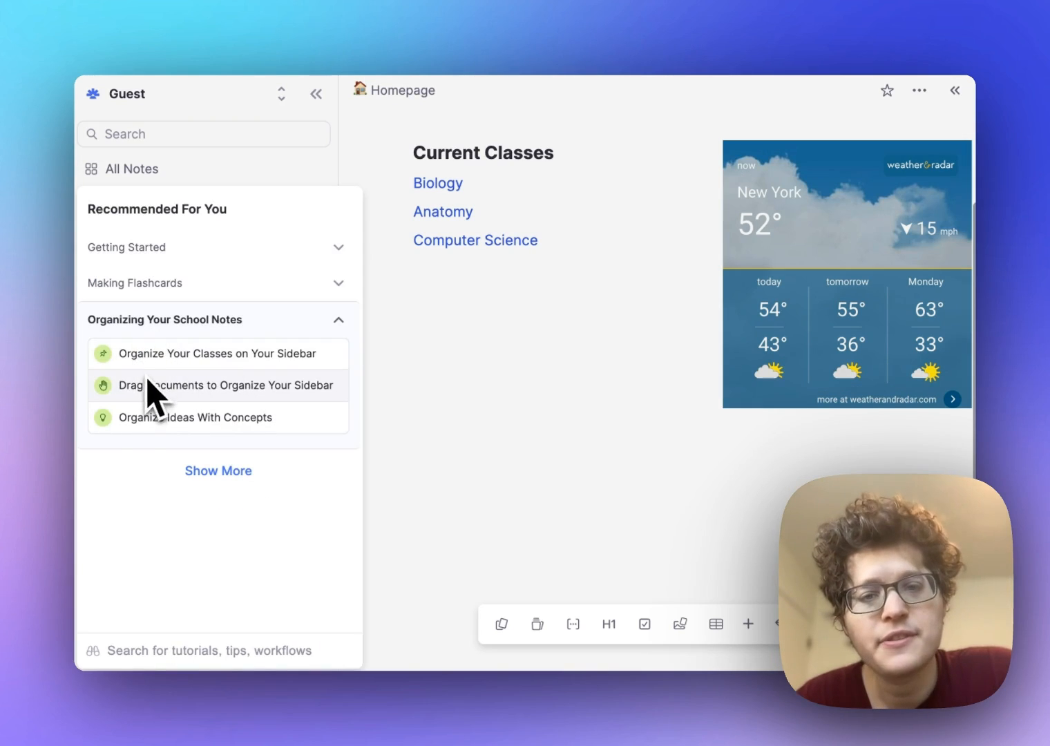
pyautogui.moveTo(149, 429)
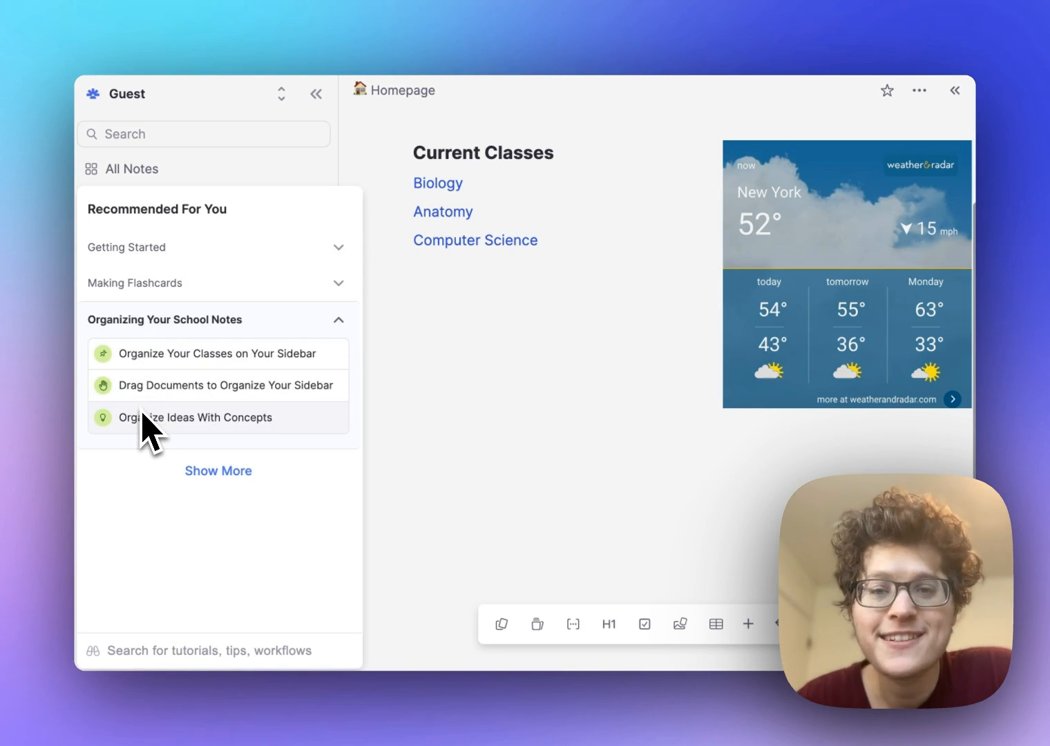